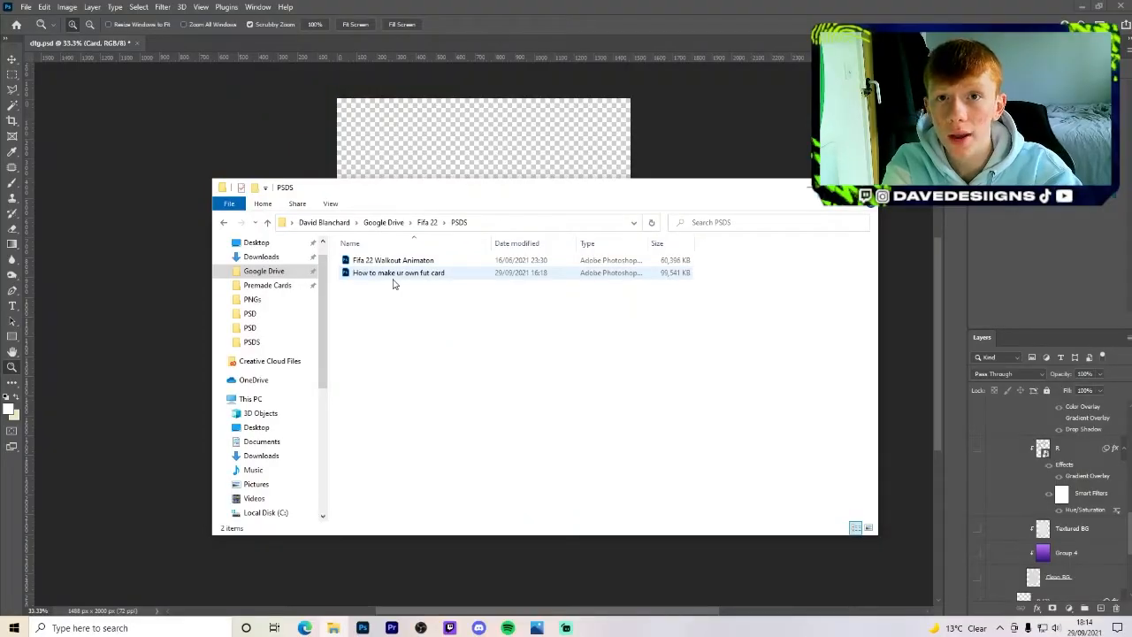
Step: Open the 'How to make ur own fut card' PSD from the PSDS folder into Photoshop
left_click(398, 272)
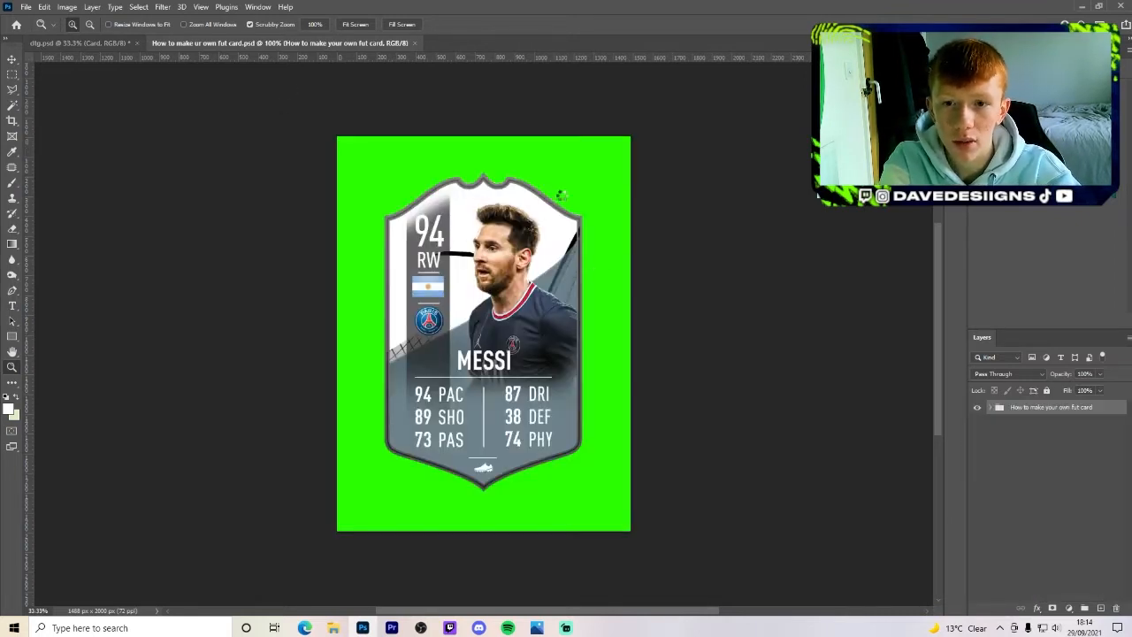
Step: Hide the green background and the player, stats, flag and badge inside the Card group
left_click(998, 407)
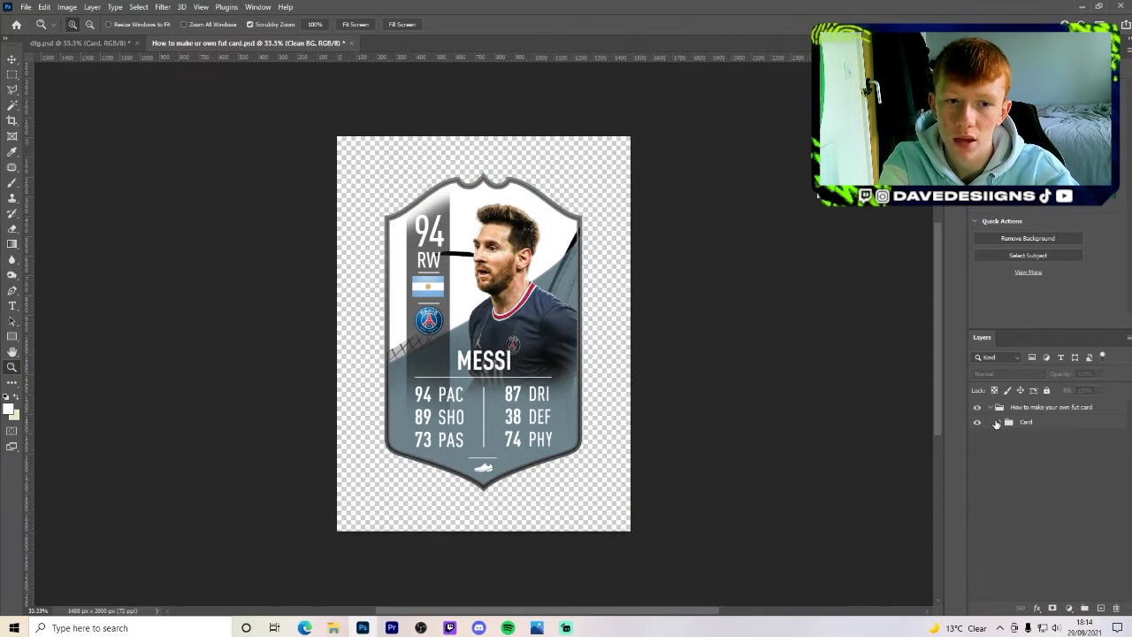
left_click(1026, 421)
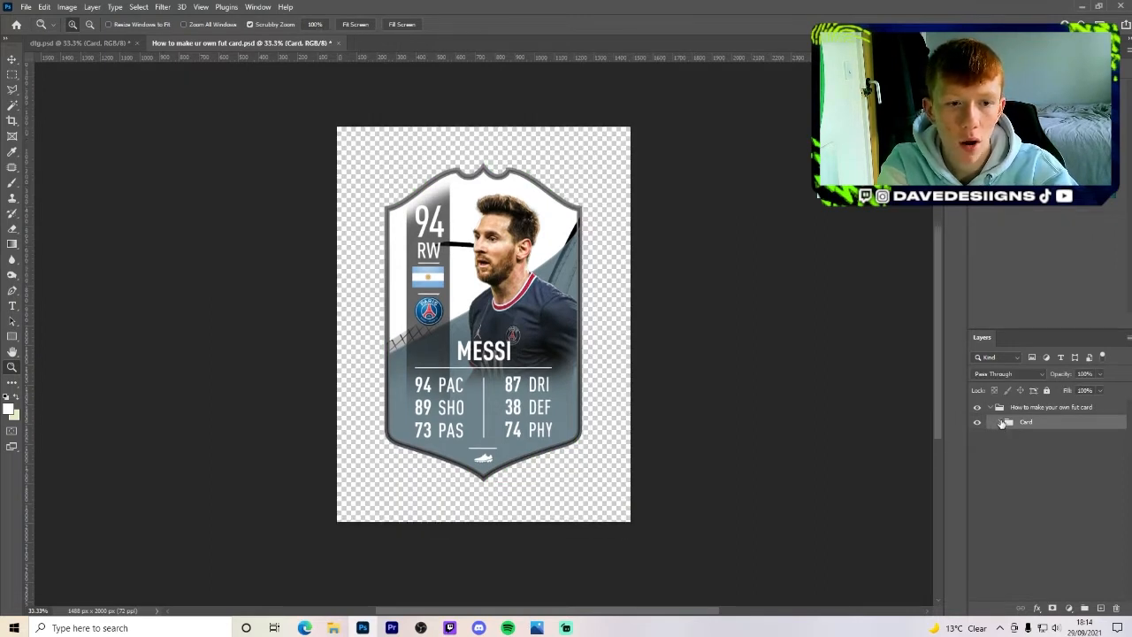
left_click(1002, 421)
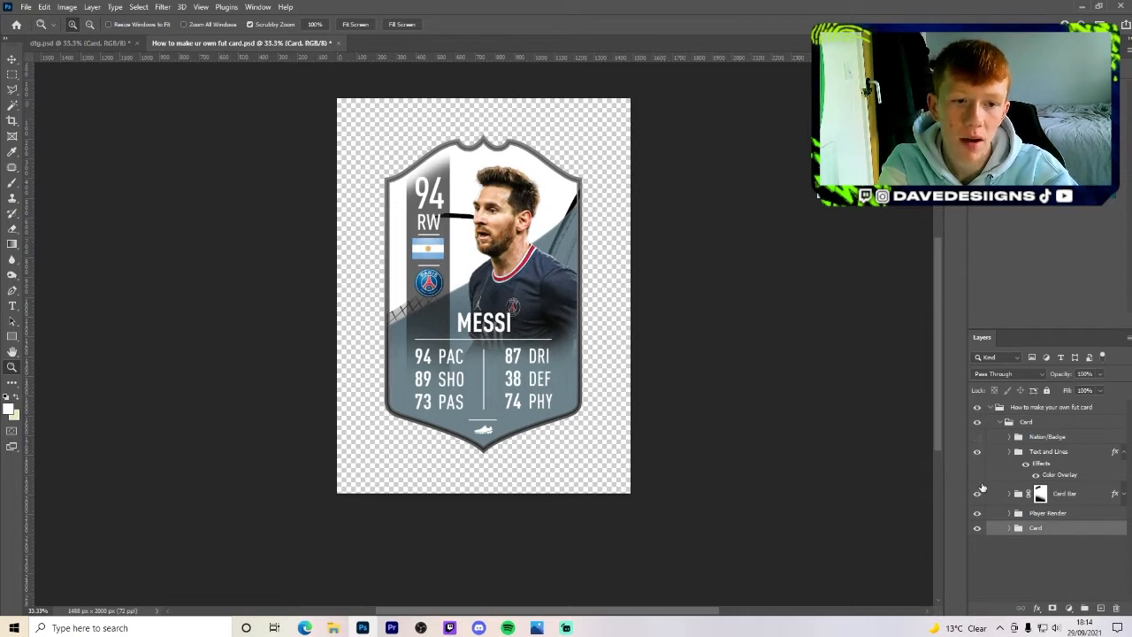
left_click(977, 451)
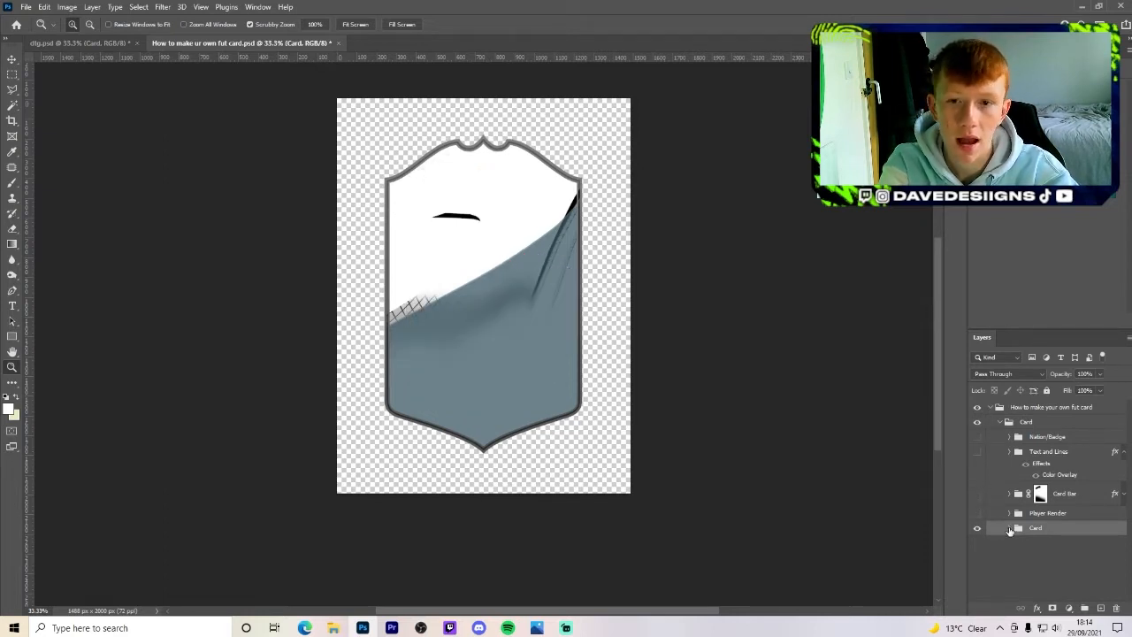
Step: Expand the base card group, keep the inside outline visible and hide the outer border
left_click(1008, 527)
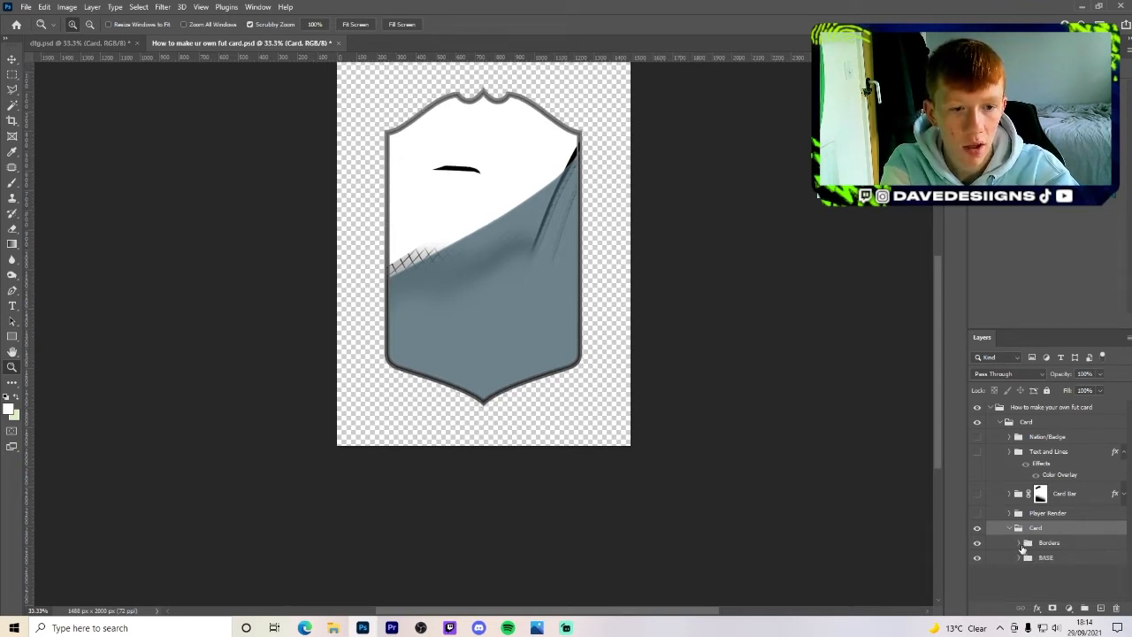
left_click(1019, 541)
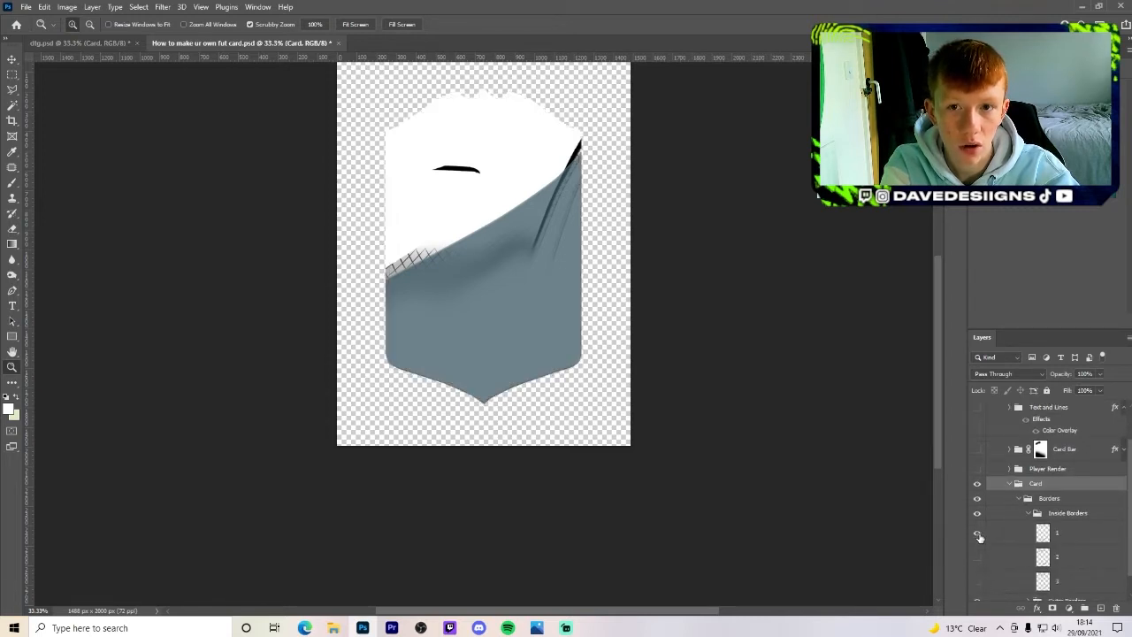
left_click(977, 532)
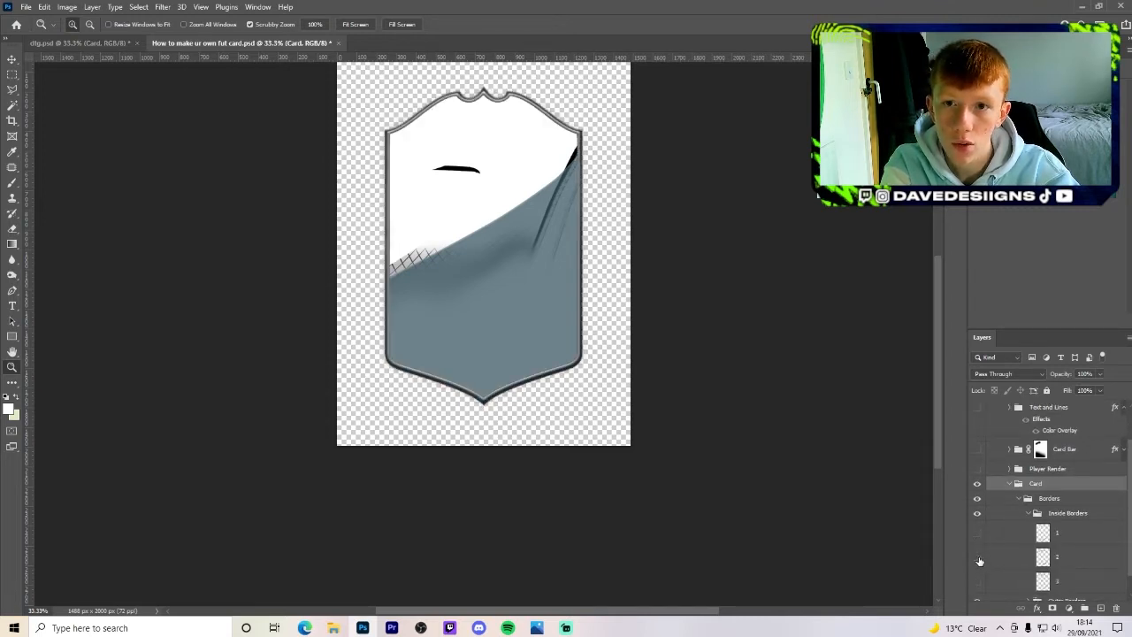
left_click(977, 531)
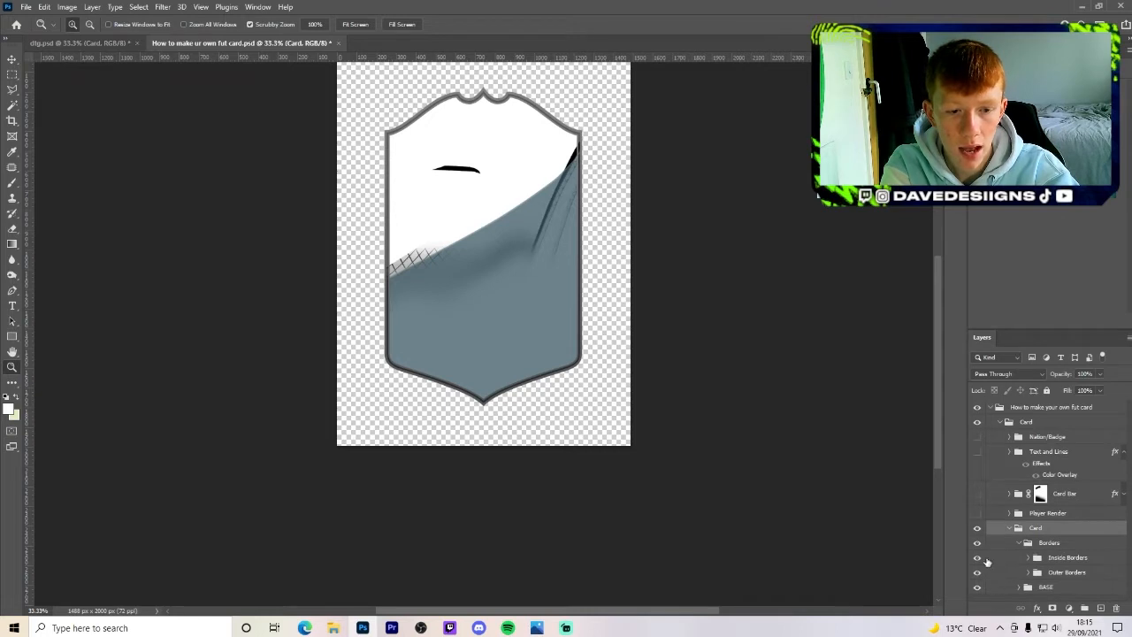
left_click(977, 541)
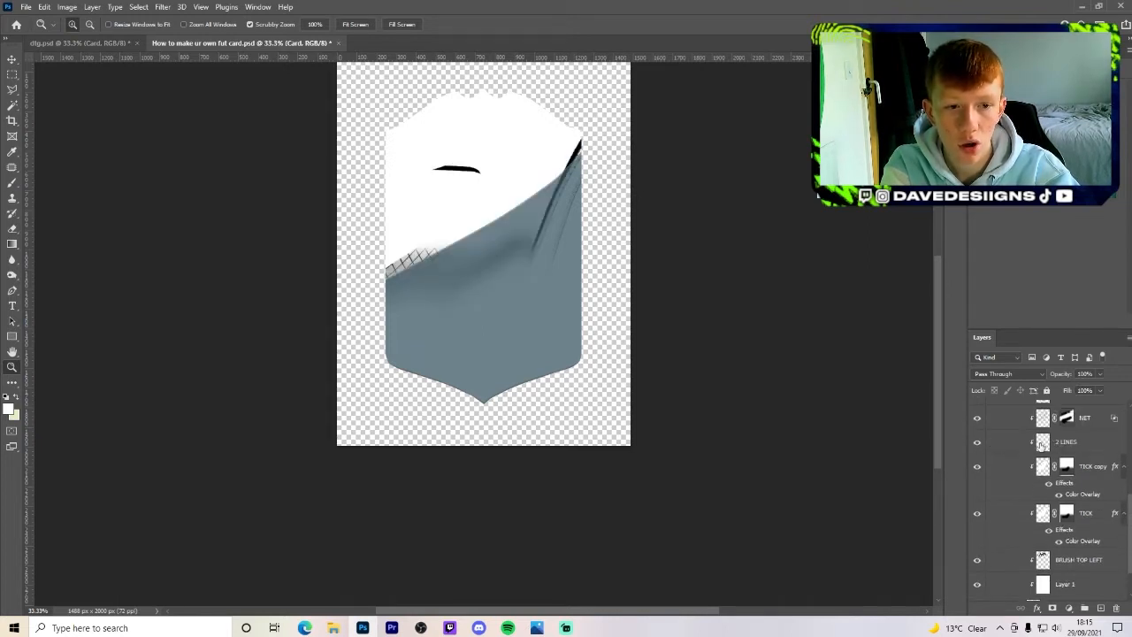
Step: Switch to the other card document and dismiss the LINES colour overlay Layer Style dialog
left_click(1065, 443)
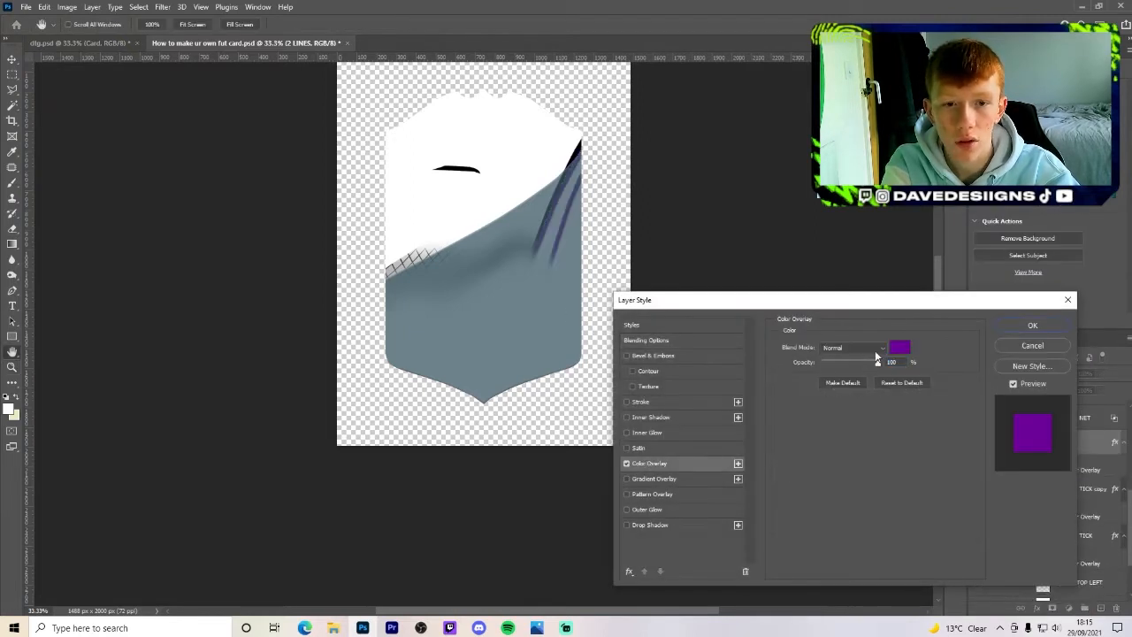
left_click(899, 345)
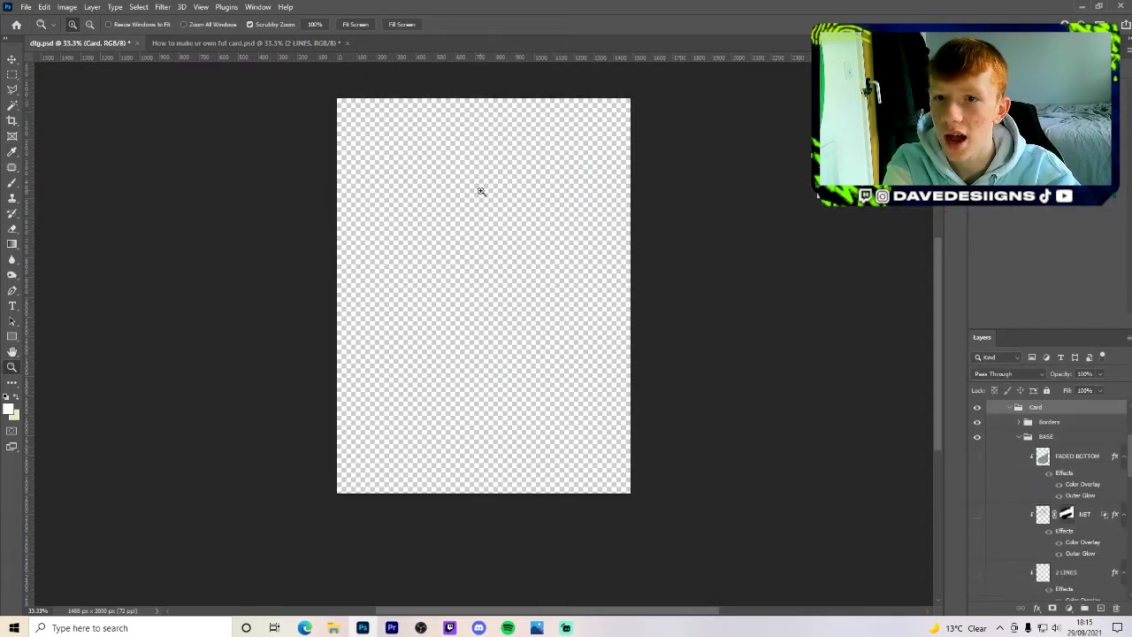
Step: Show the card shape, fill it with the purple Group 4 gradient and add the confetti texture overlay
scroll("down", 3)
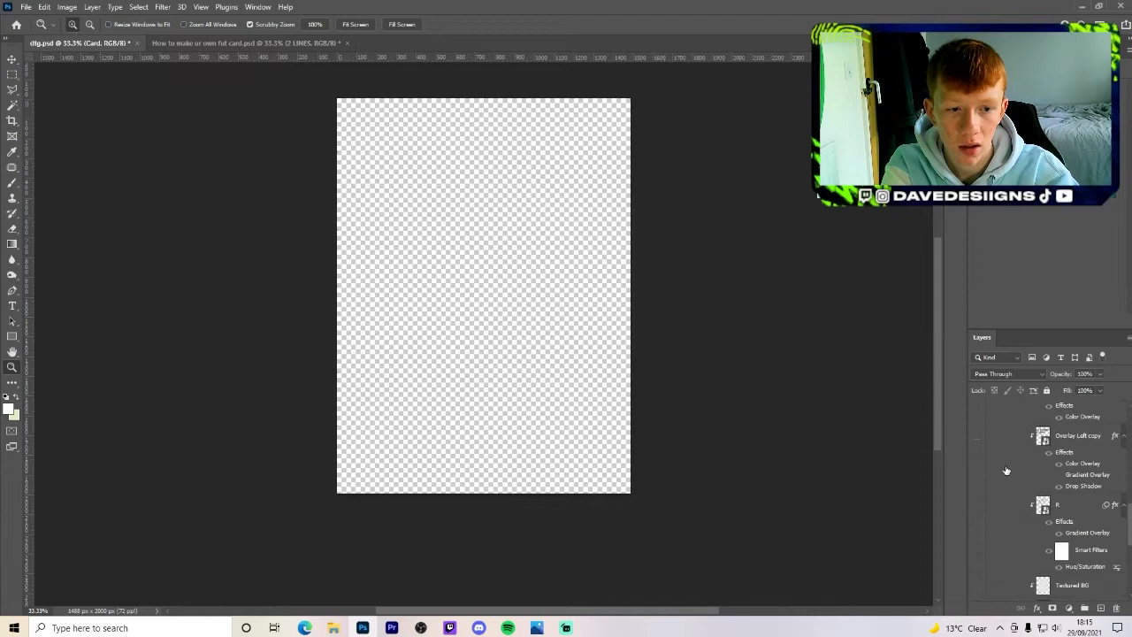
scroll("down", 3)
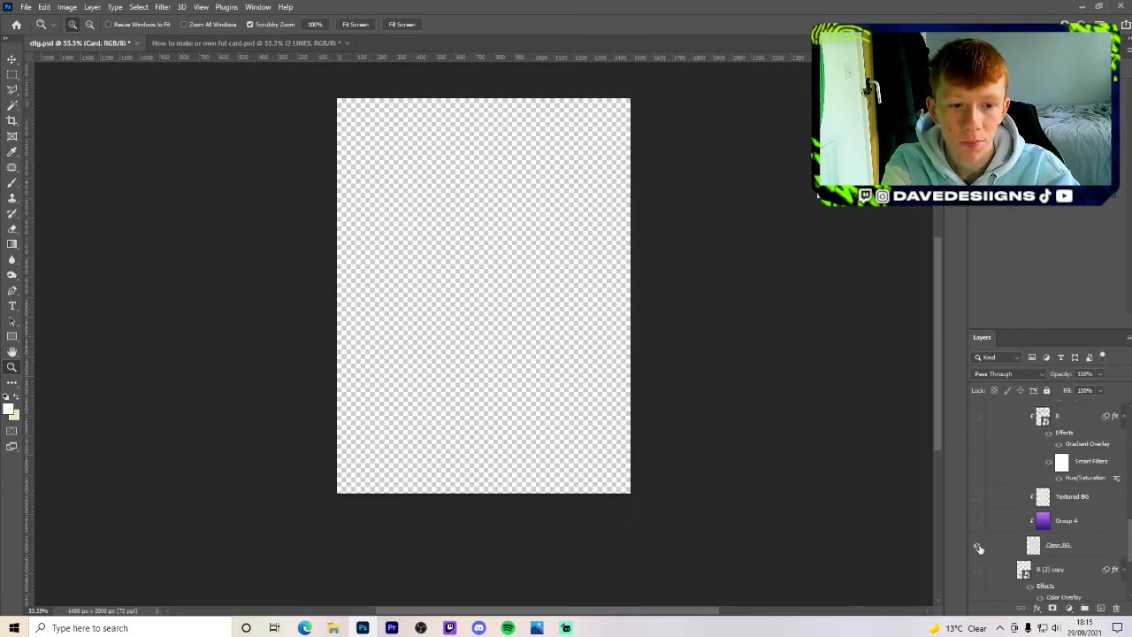
left_click(977, 545)
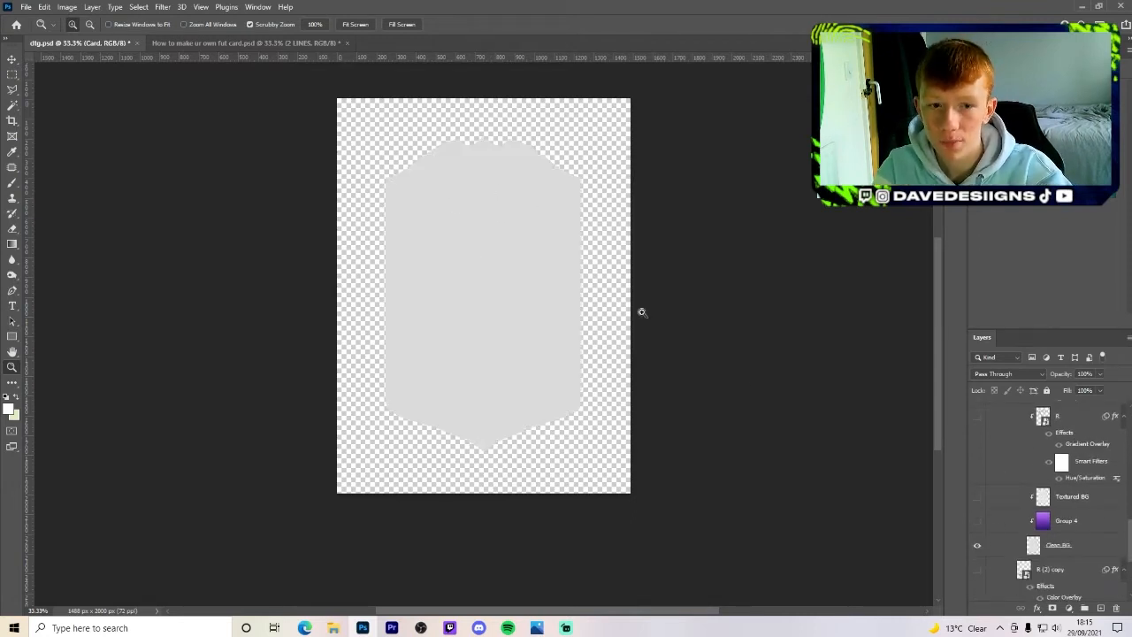
left_click(1065, 492)
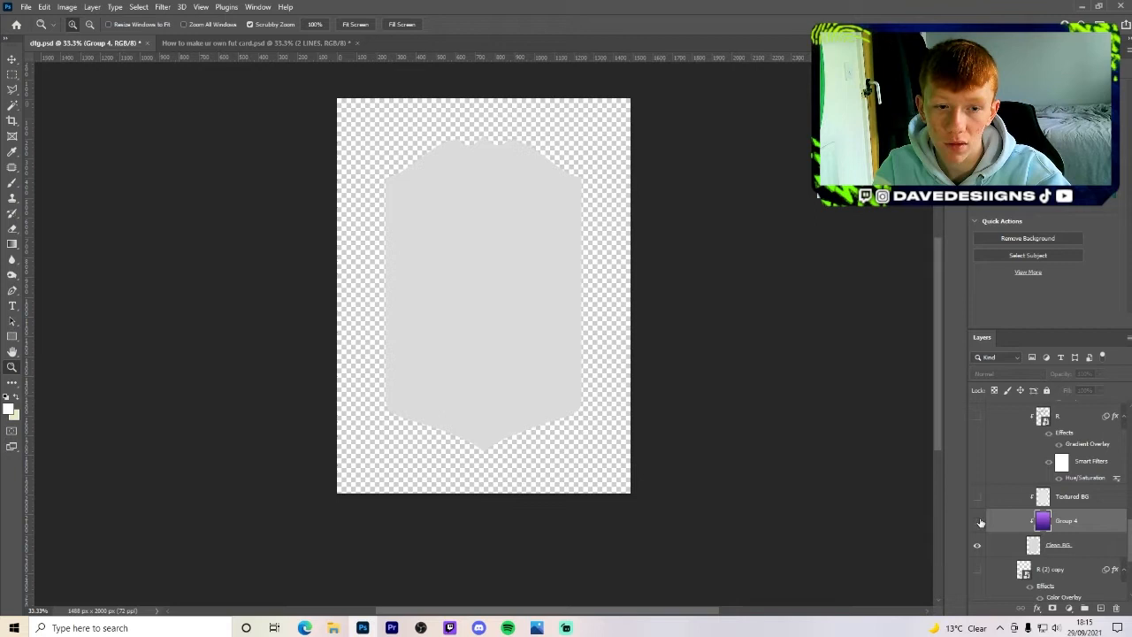
left_click(976, 520)
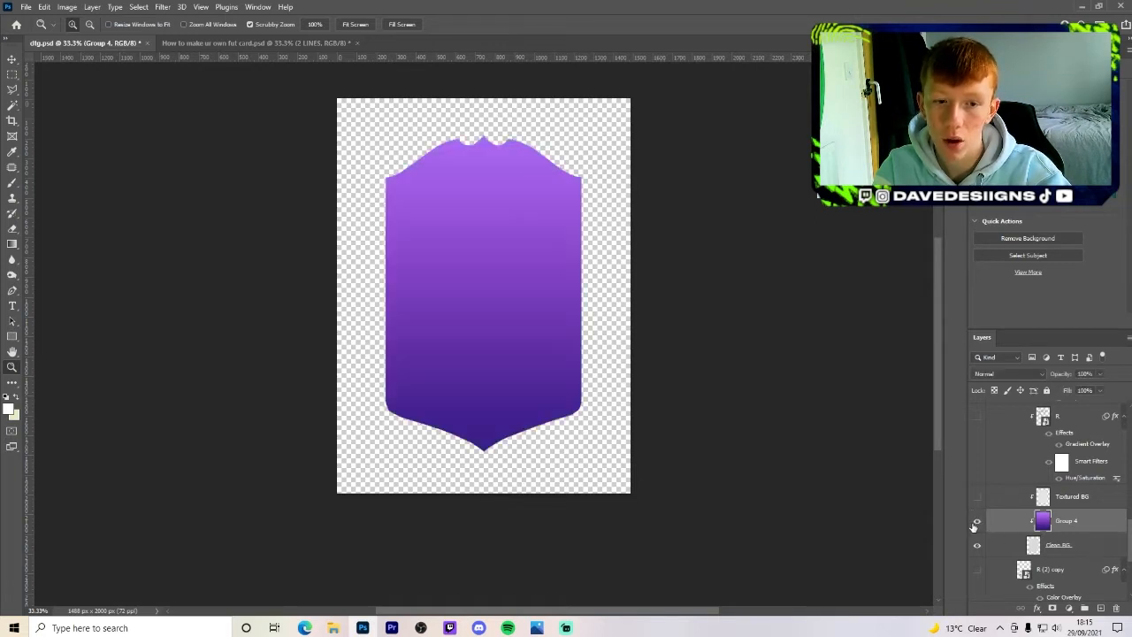
left_click(977, 495)
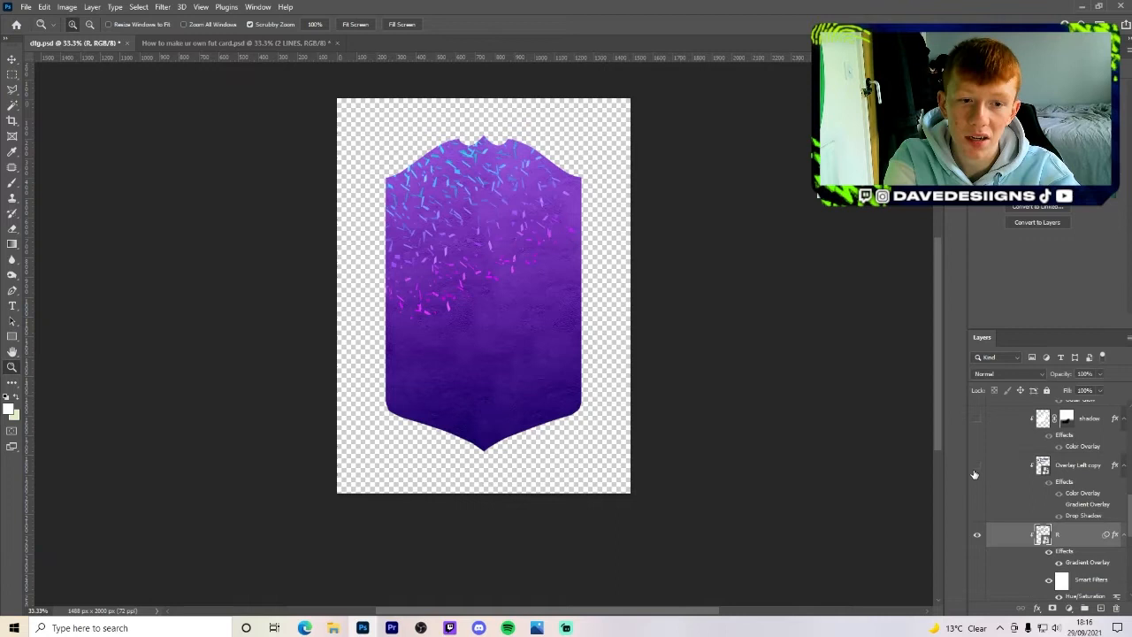
Step: Show the swoosh shape across the card and turn it pink with a glow
left_click(977, 466)
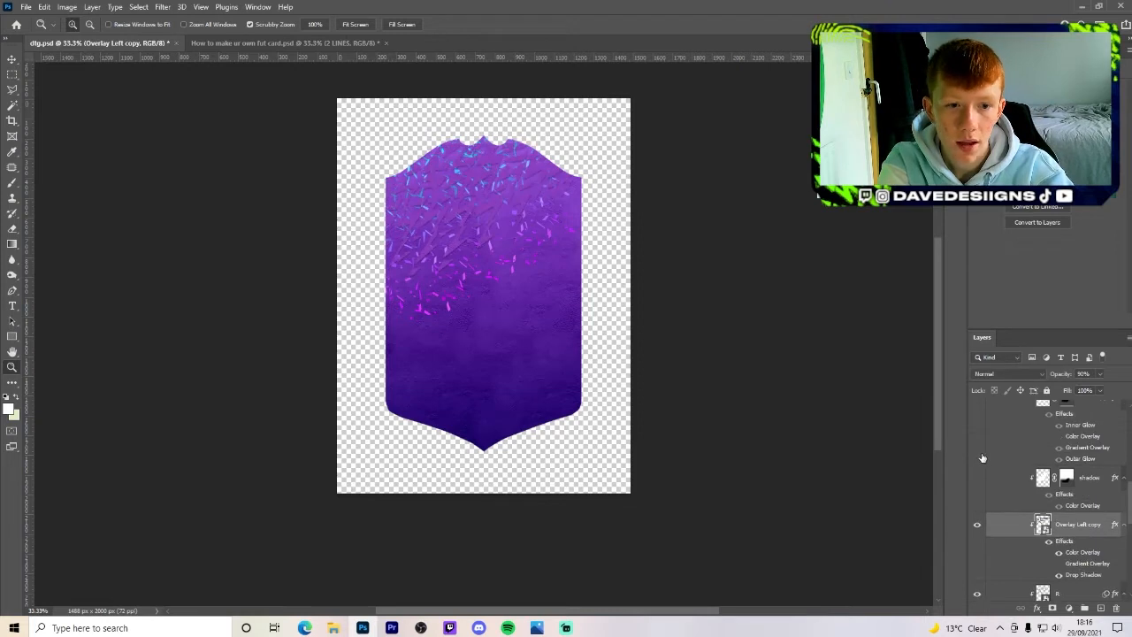
left_click(977, 478)
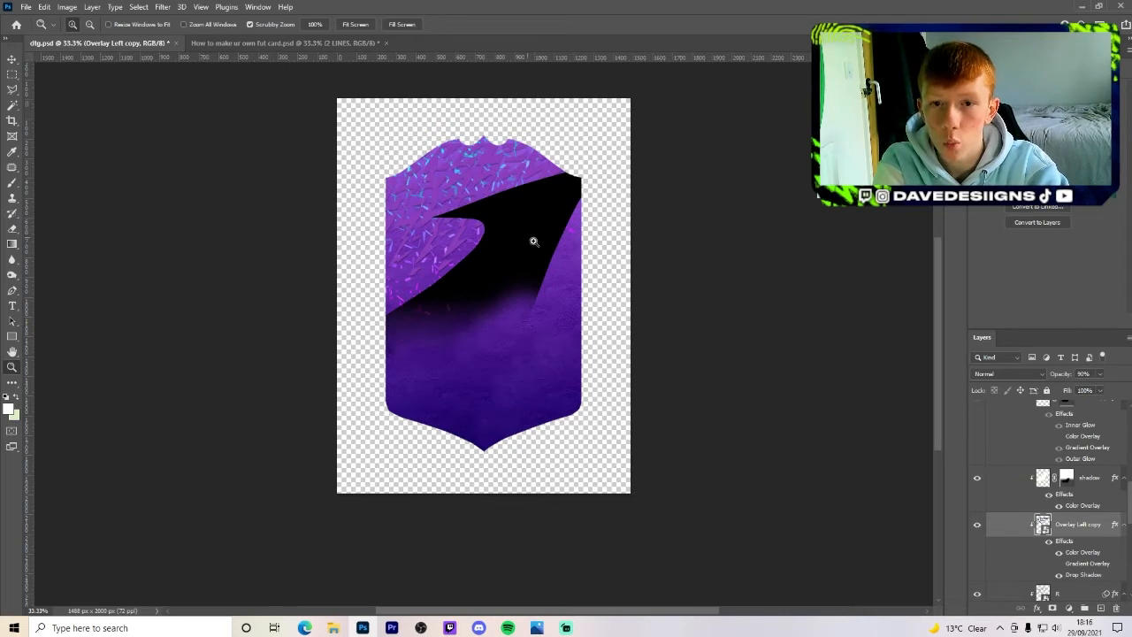
left_click(1089, 478)
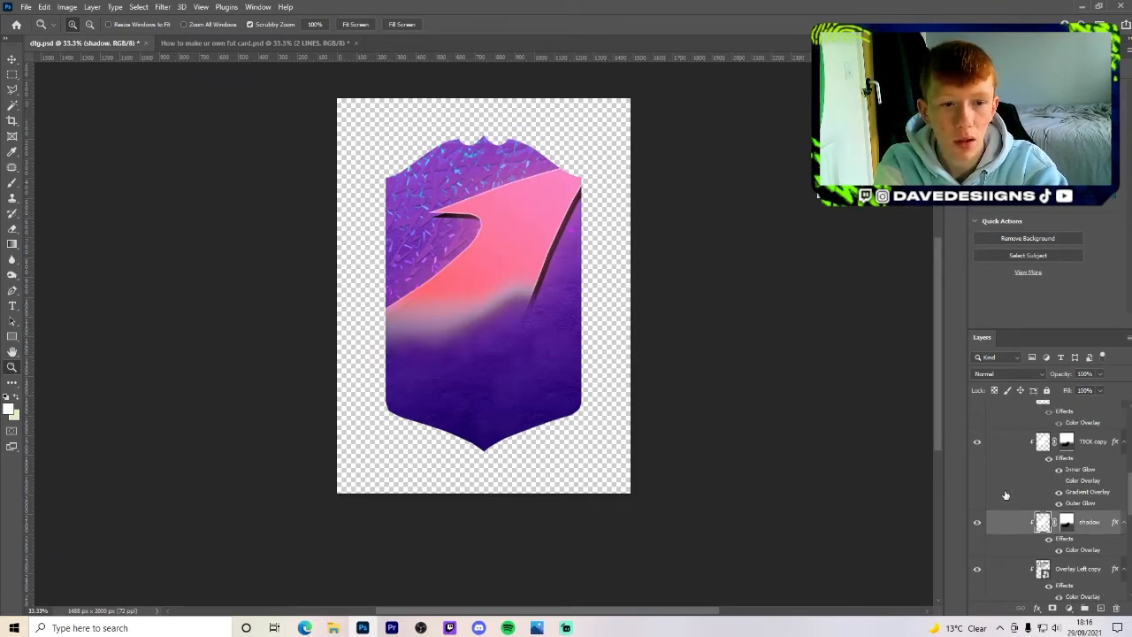
Step: Add the grid-line pattern and hide the textured lower layer of the card base
scroll("up", 3)
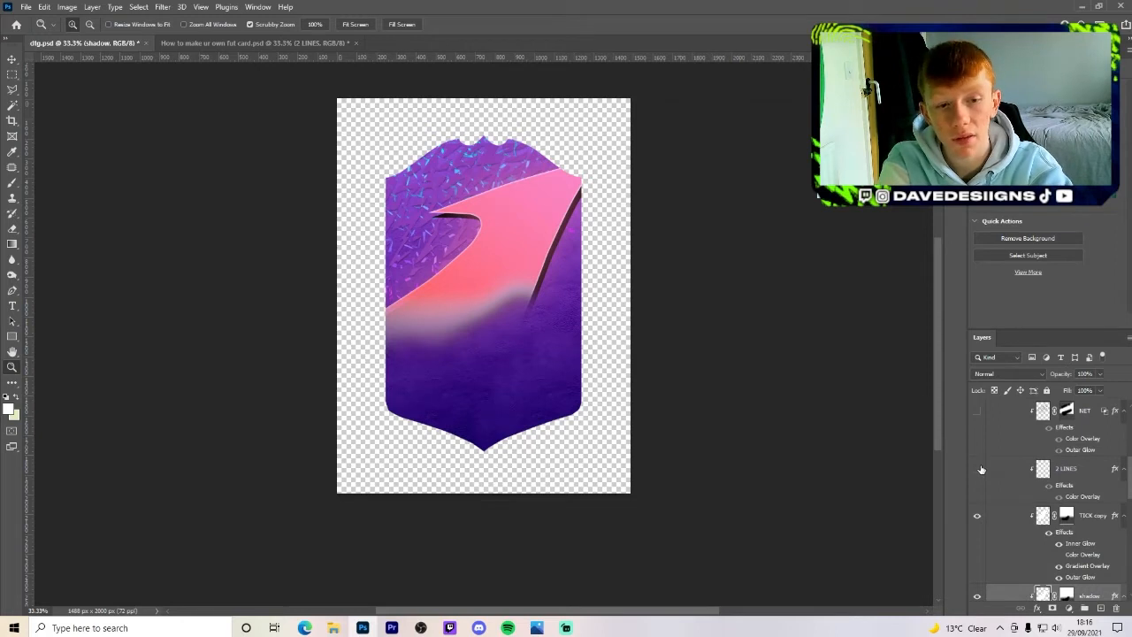
left_click(976, 469)
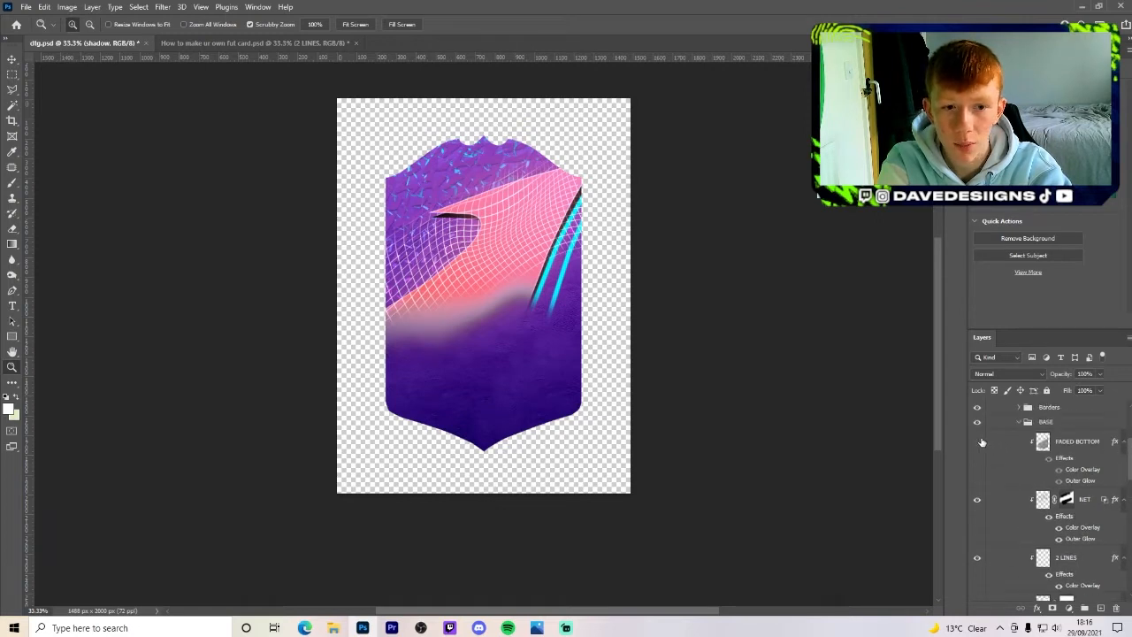
left_click(977, 442)
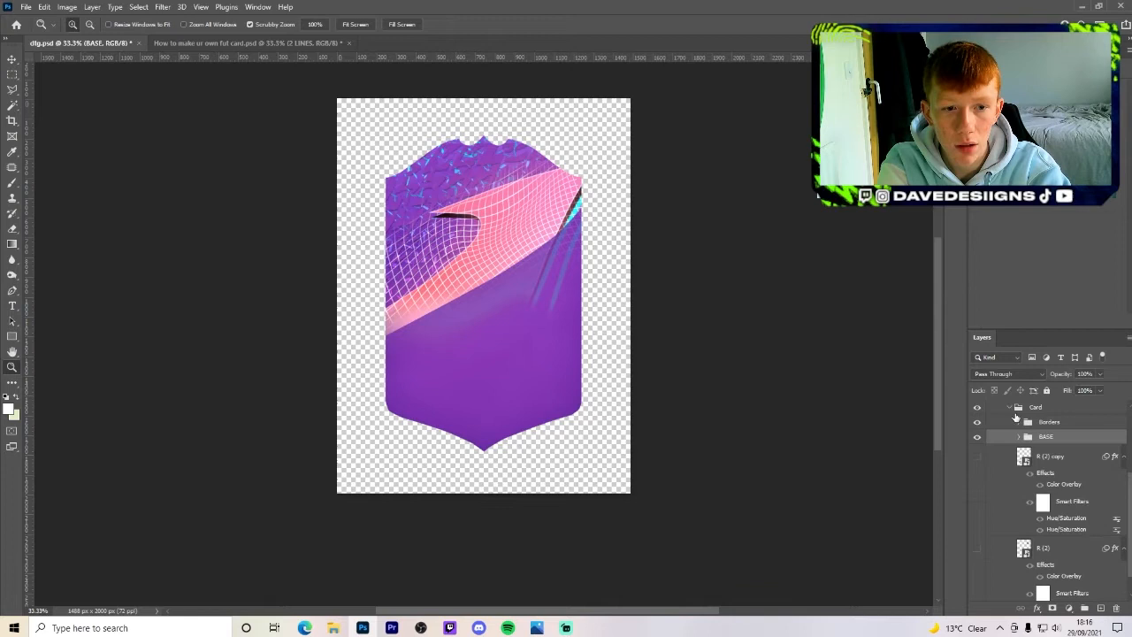
Step: Show the pink Outer Borders and the teal Inside Borders with bubble decorations
left_click(1019, 421)
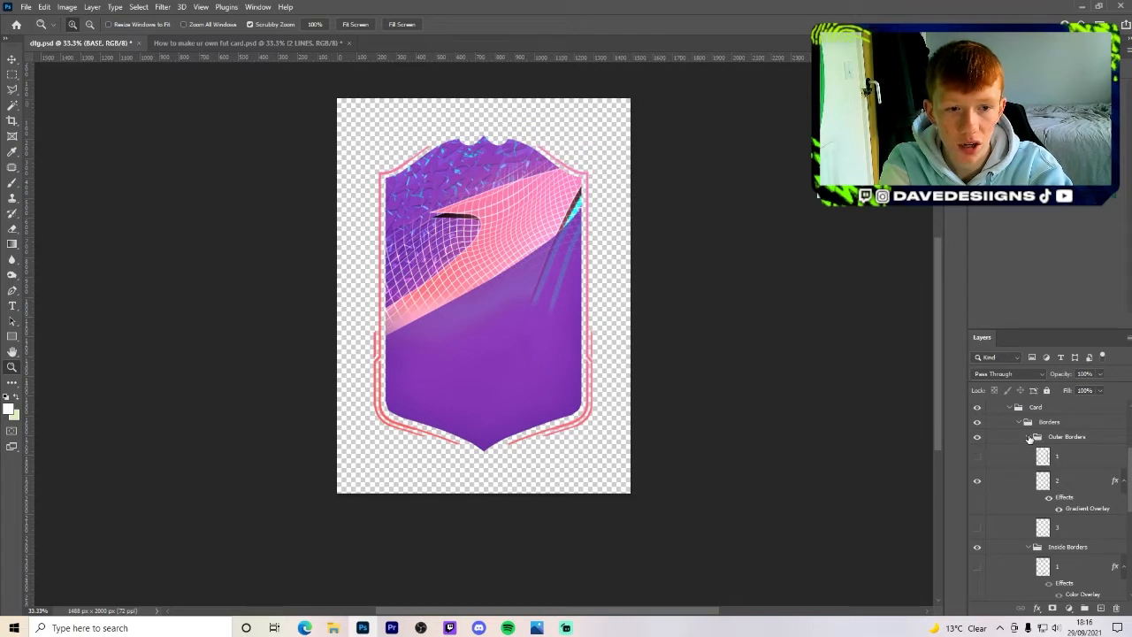
left_click(1028, 435)
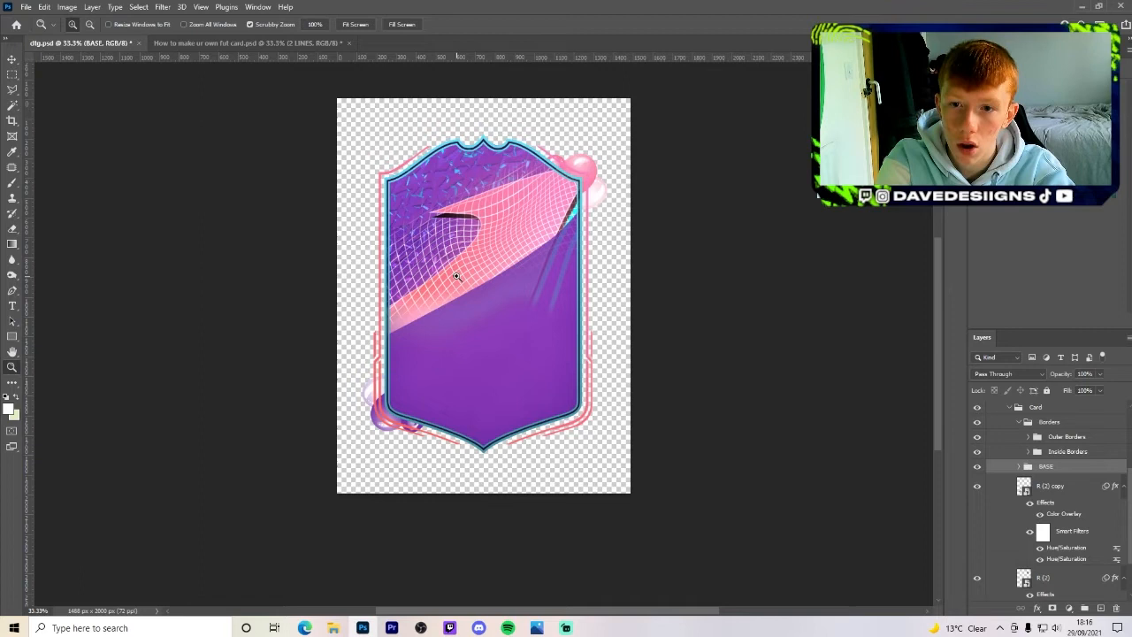
mouse_move(479, 442)
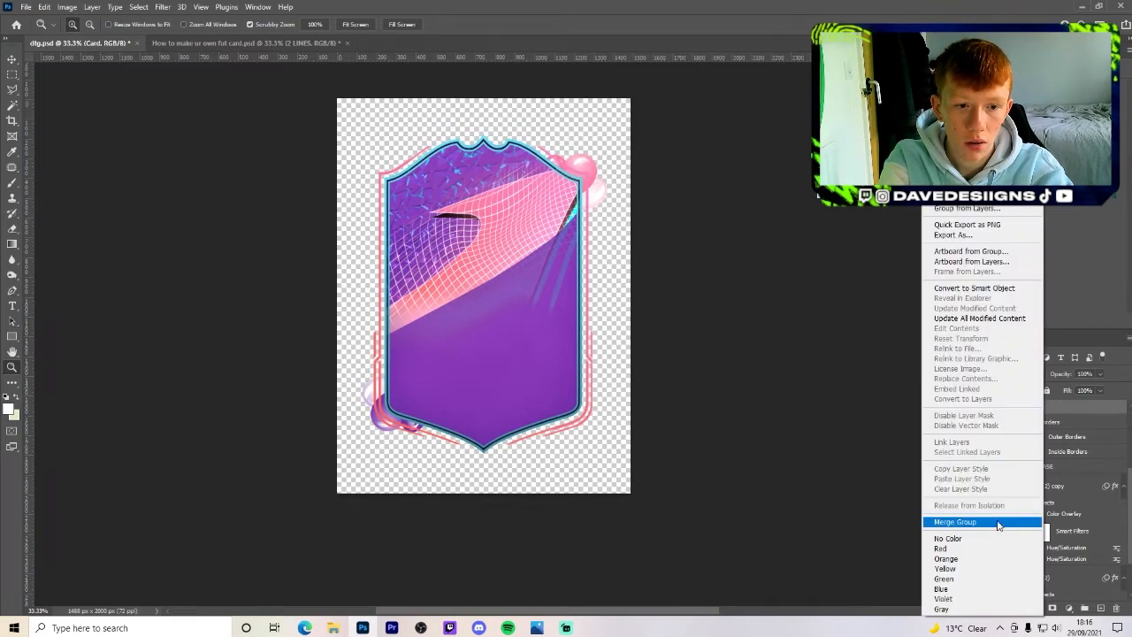
Step: Merge the Card group into one layer and bring it into the Camera Raw filter
left_click(955, 521)
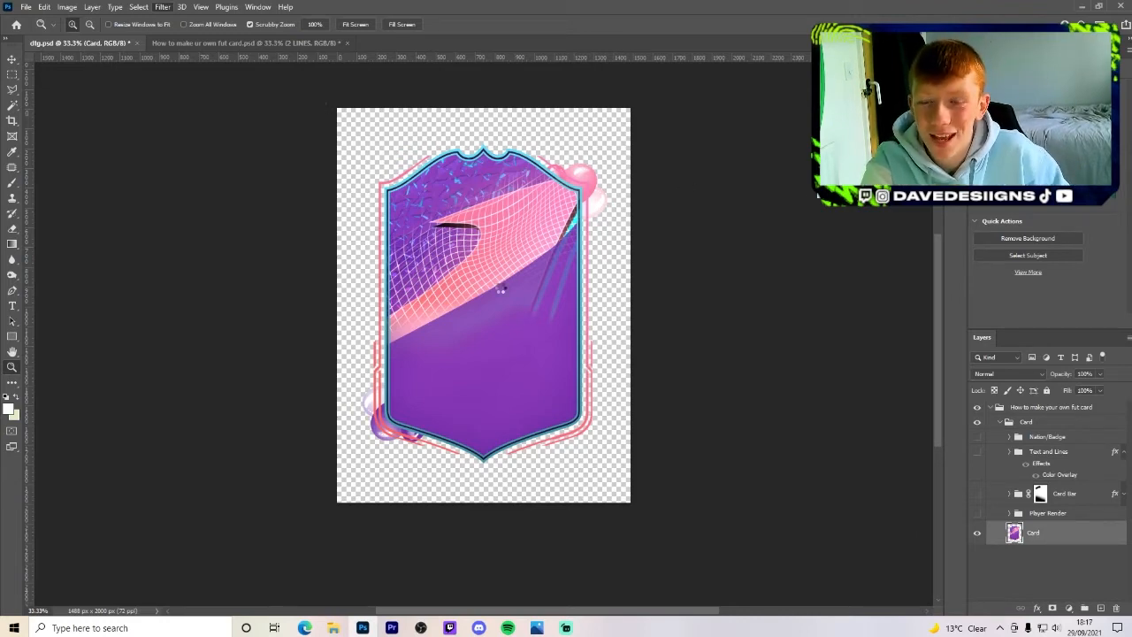
left_click(162, 7)
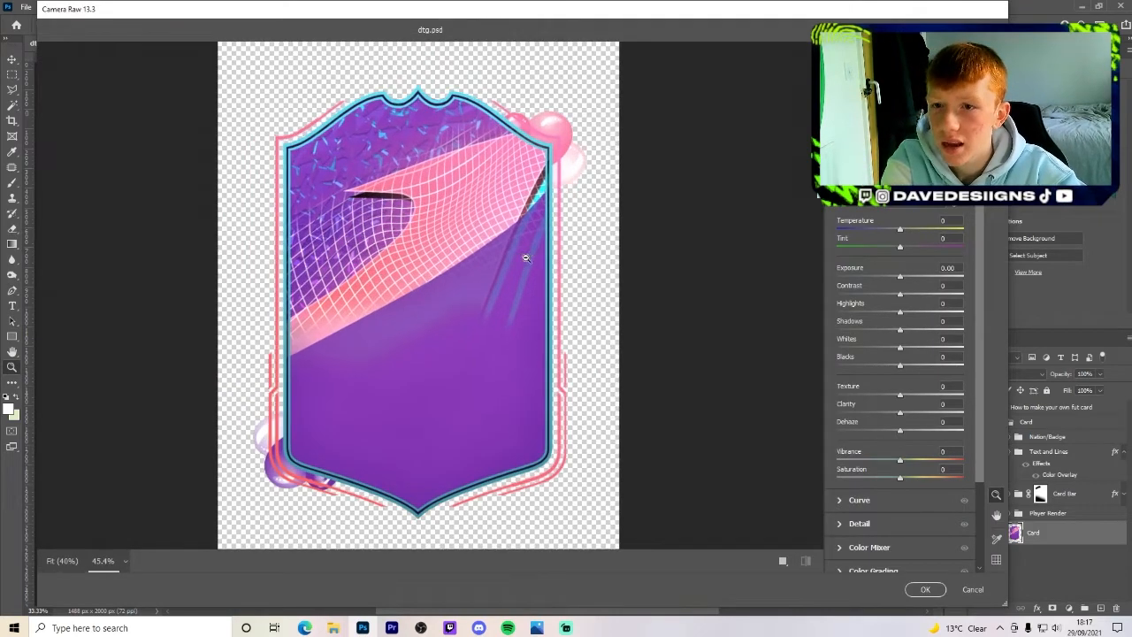
Step: Raise texture, clarity, dehaze, contrast, tone and vibrance/saturation in Camera Raw and apply it
left_click_drag(901, 395, 929, 394)
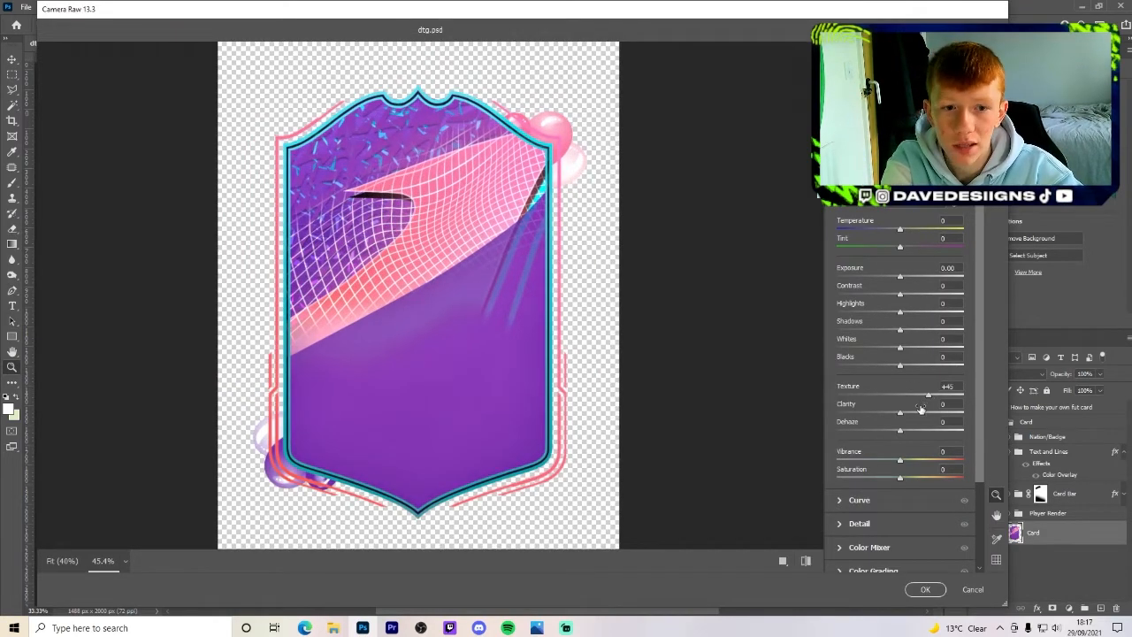
left_click_drag(920, 404, 916, 412)
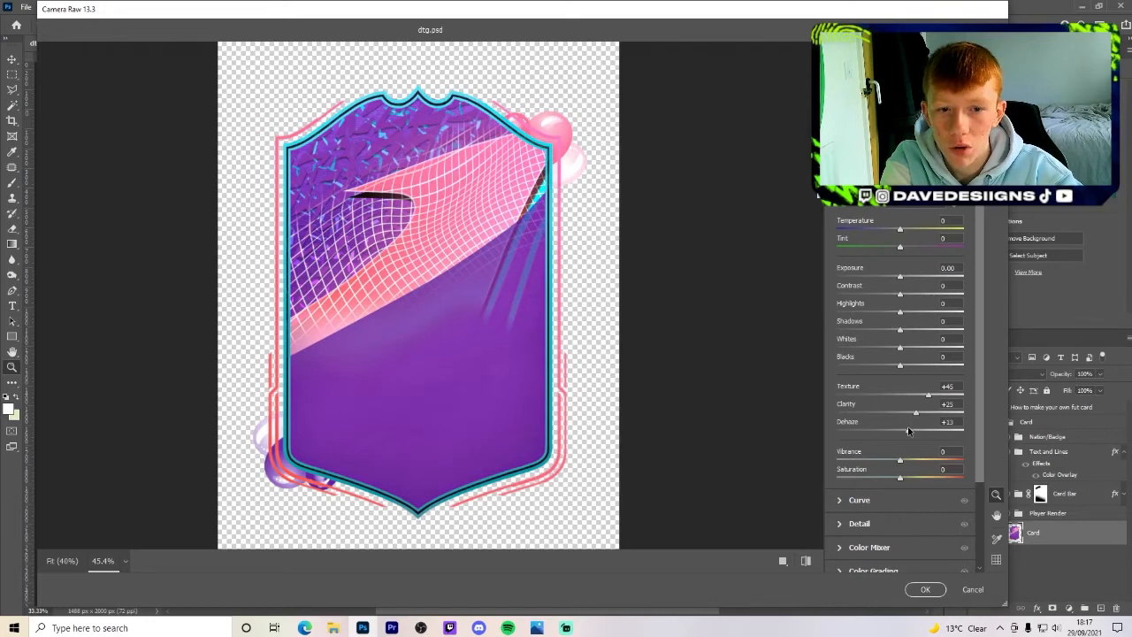
left_click_drag(901, 293, 913, 294)
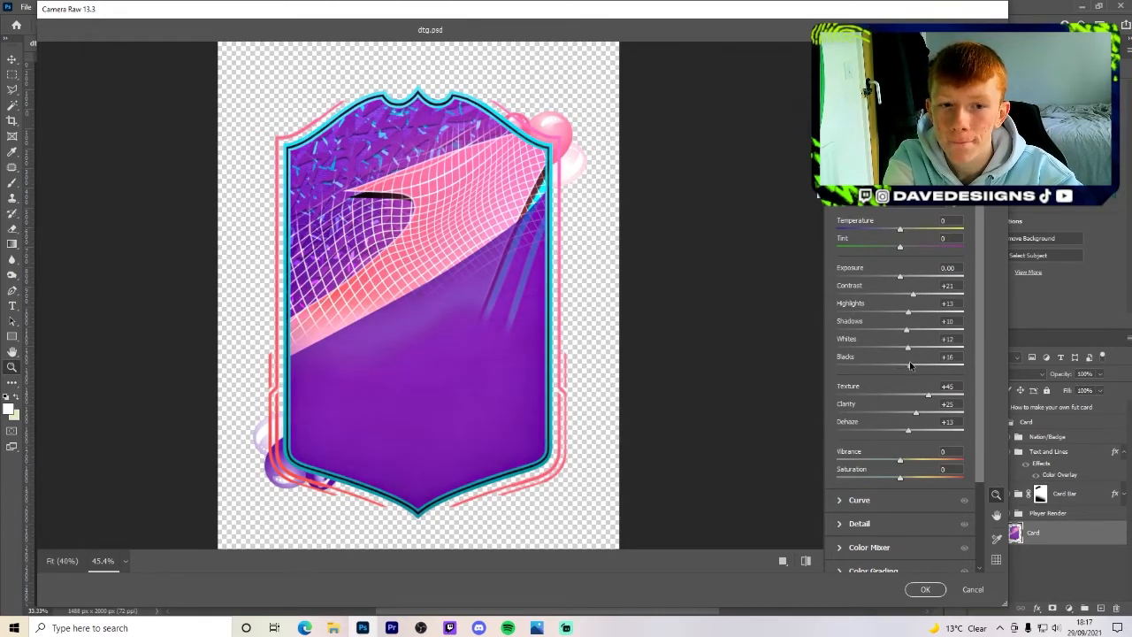
left_click_drag(899, 460, 895, 460)
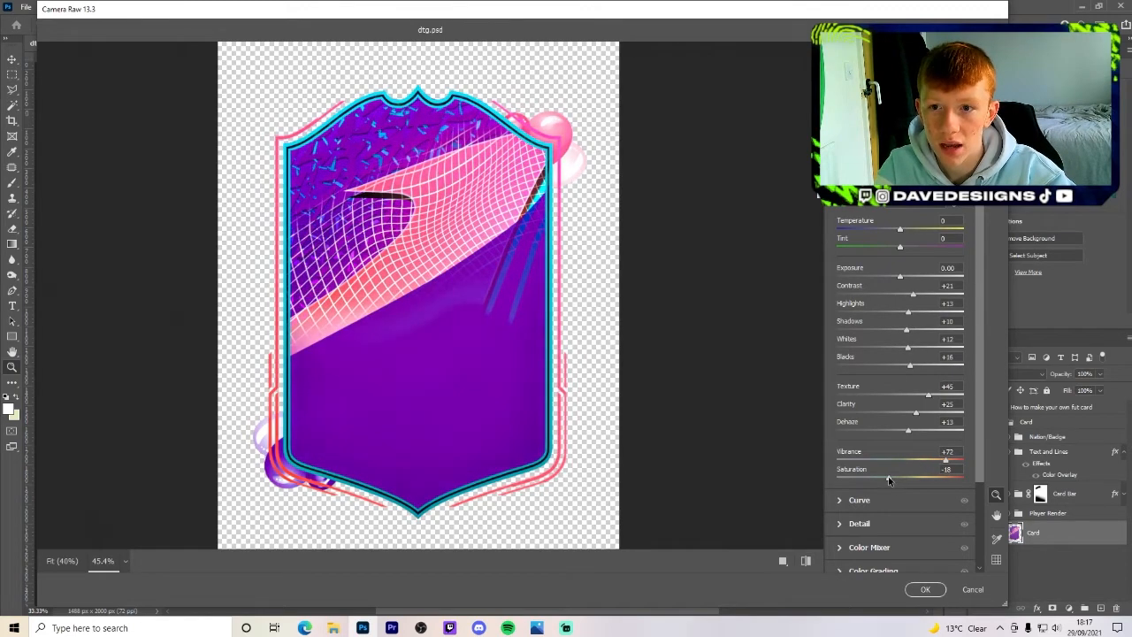
left_click(805, 561)
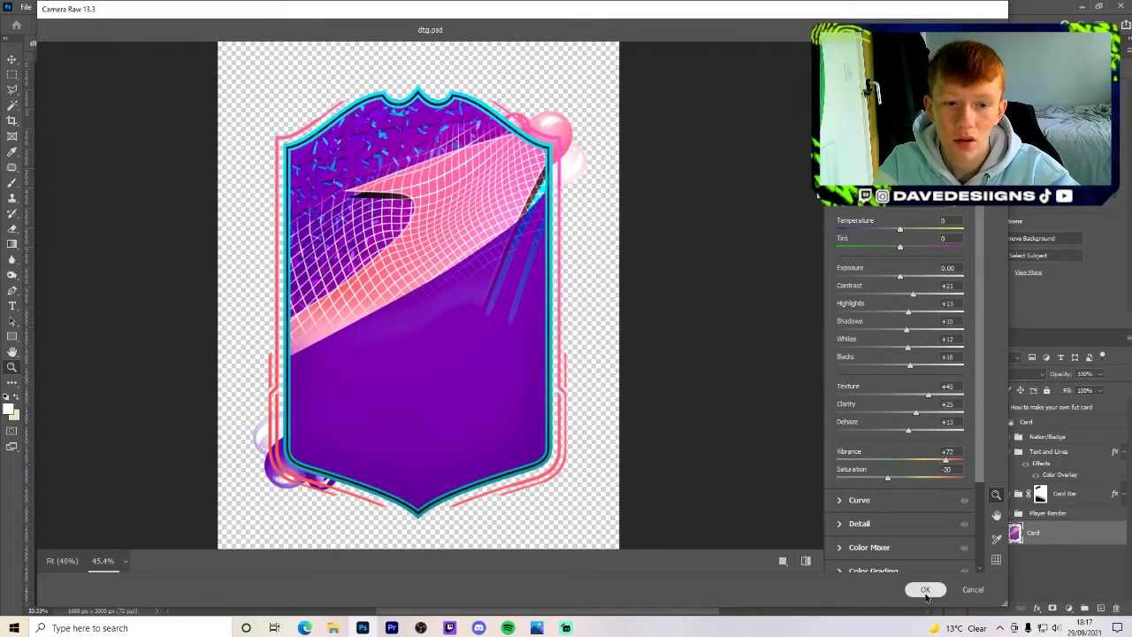
left_click(926, 589)
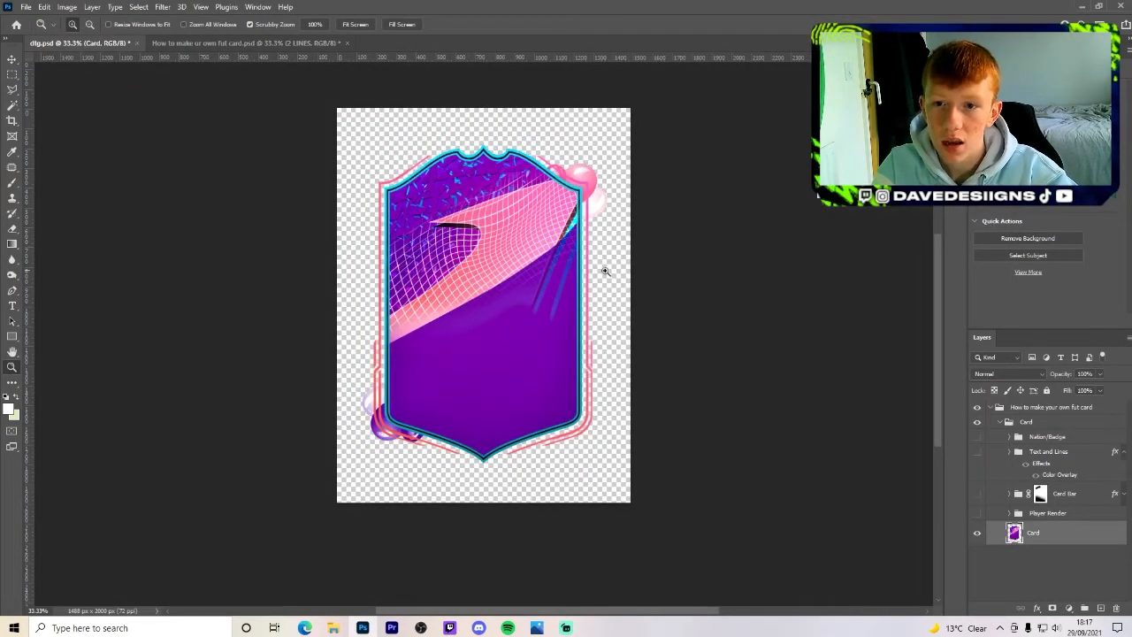
Step: Show the Player Render group with Messi and give Dynamic Gradient copy a dark colour overlay
left_click(977, 513)
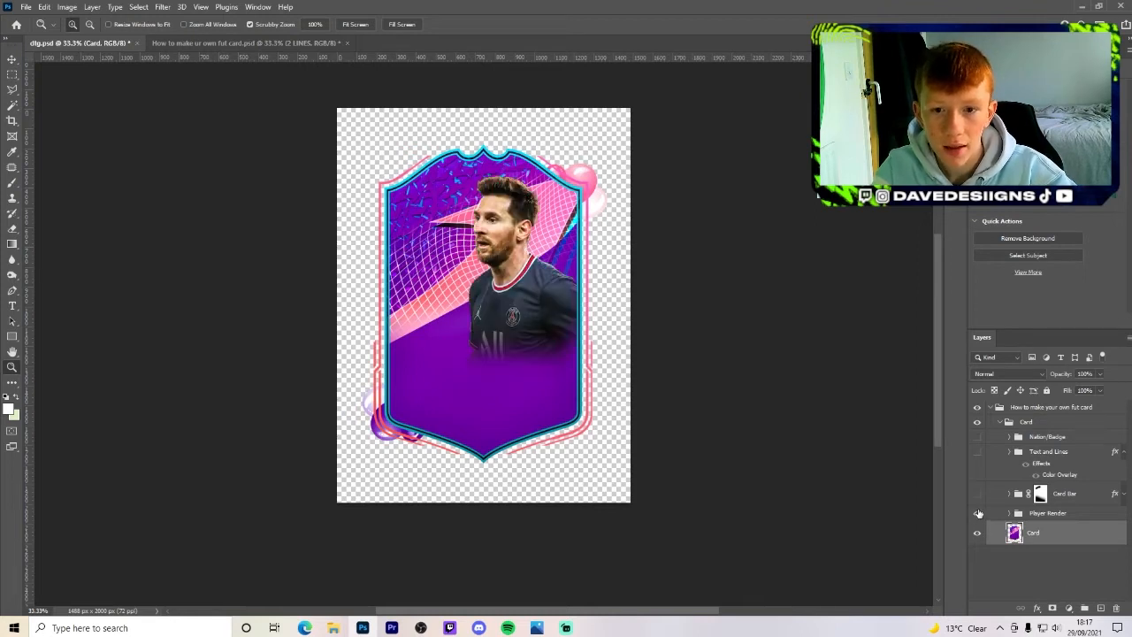
left_click(1010, 513)
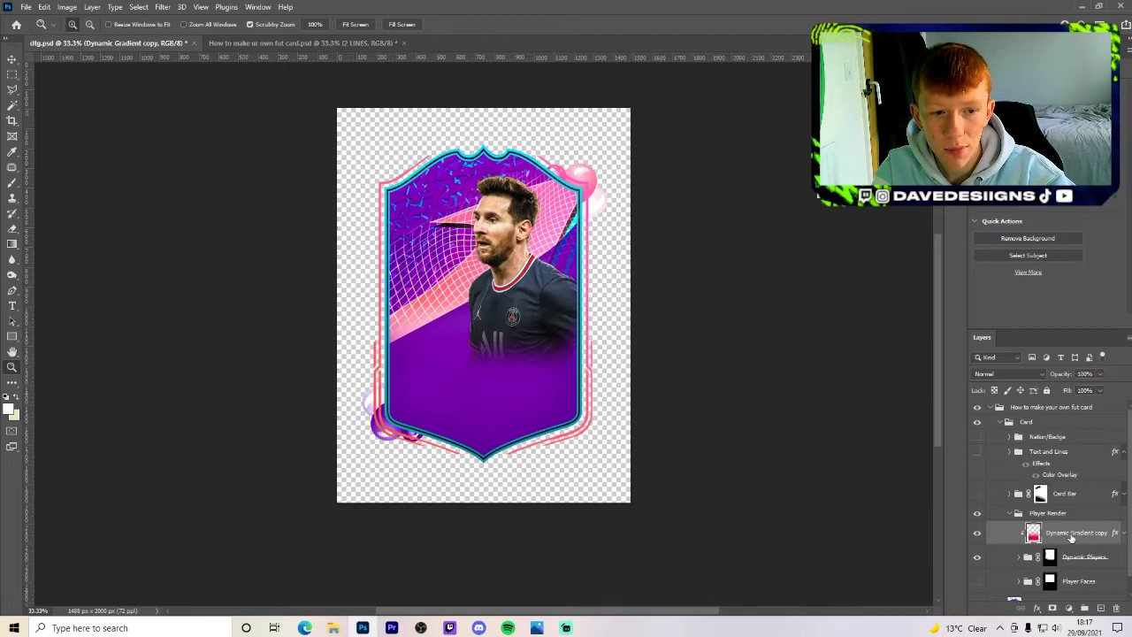
right_click(1076, 533)
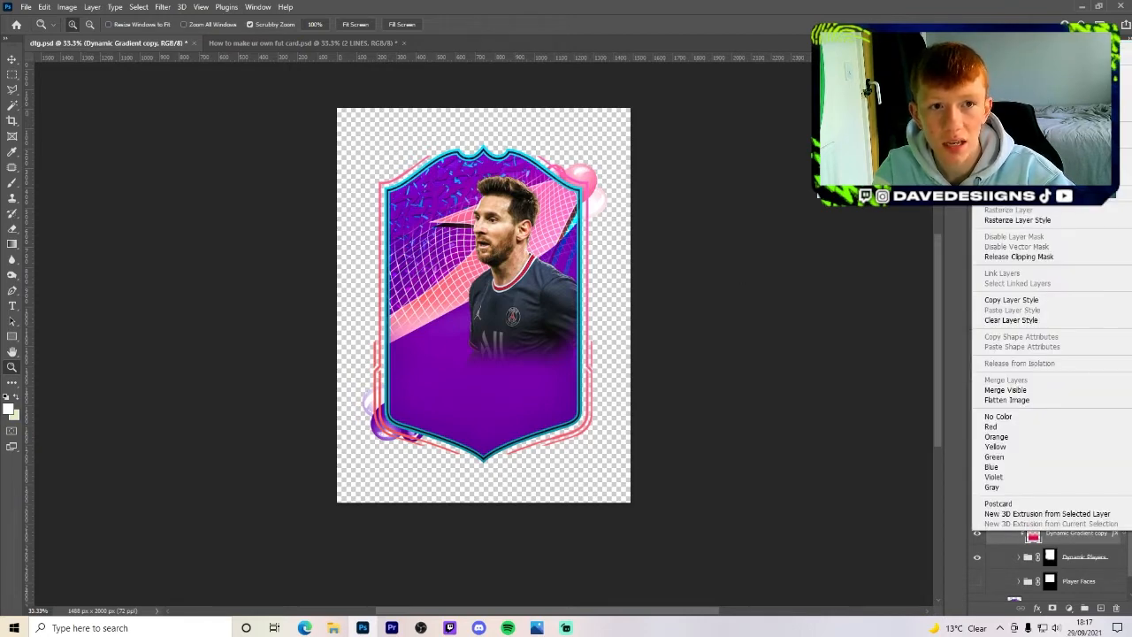
left_click(1019, 220)
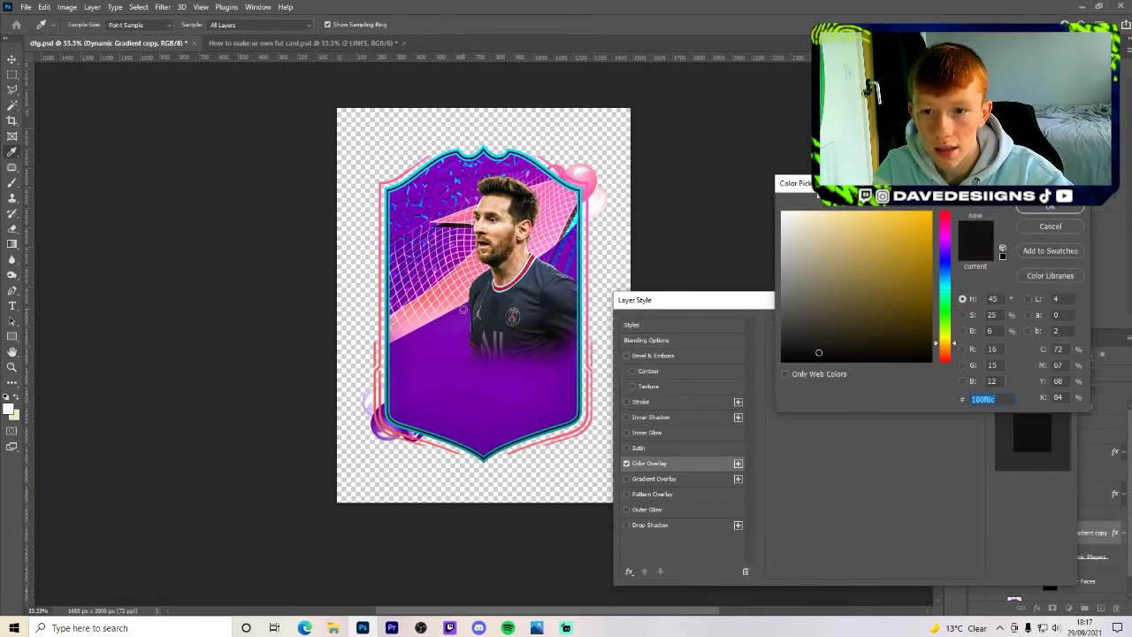
left_click(947, 216)
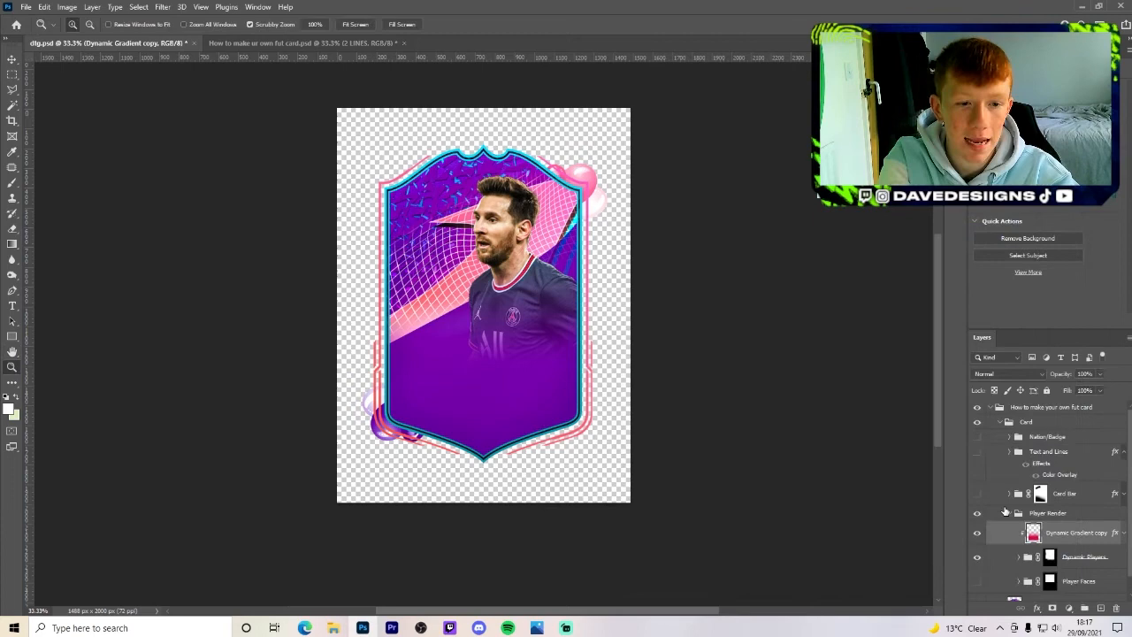
Step: Set a new colour overlay on the Card line layer
left_click(1065, 492)
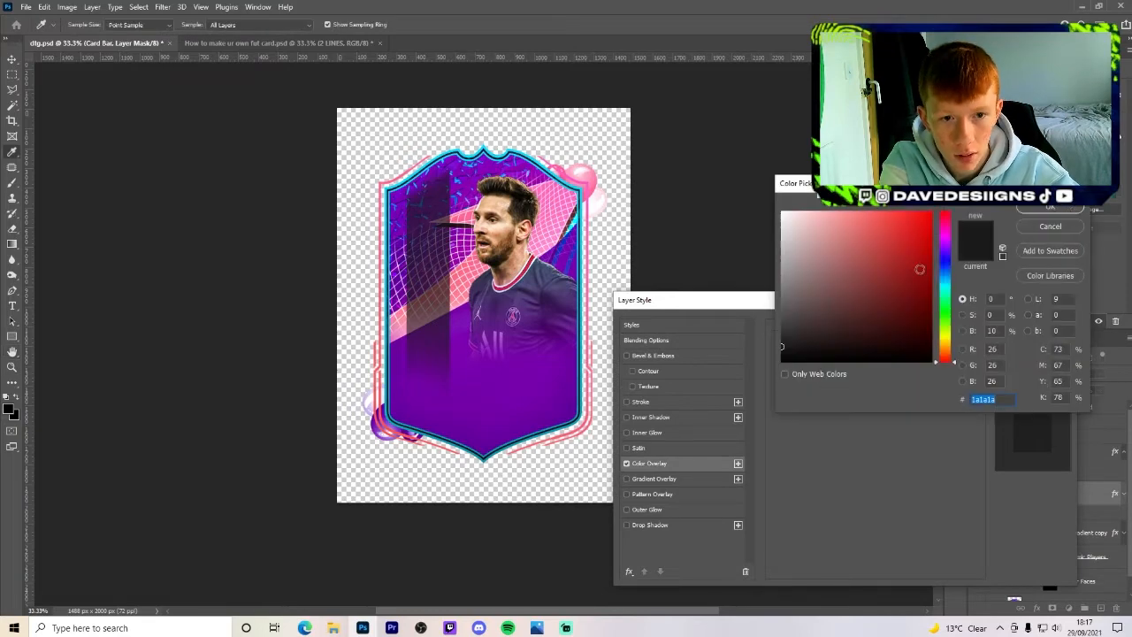
left_click(947, 245)
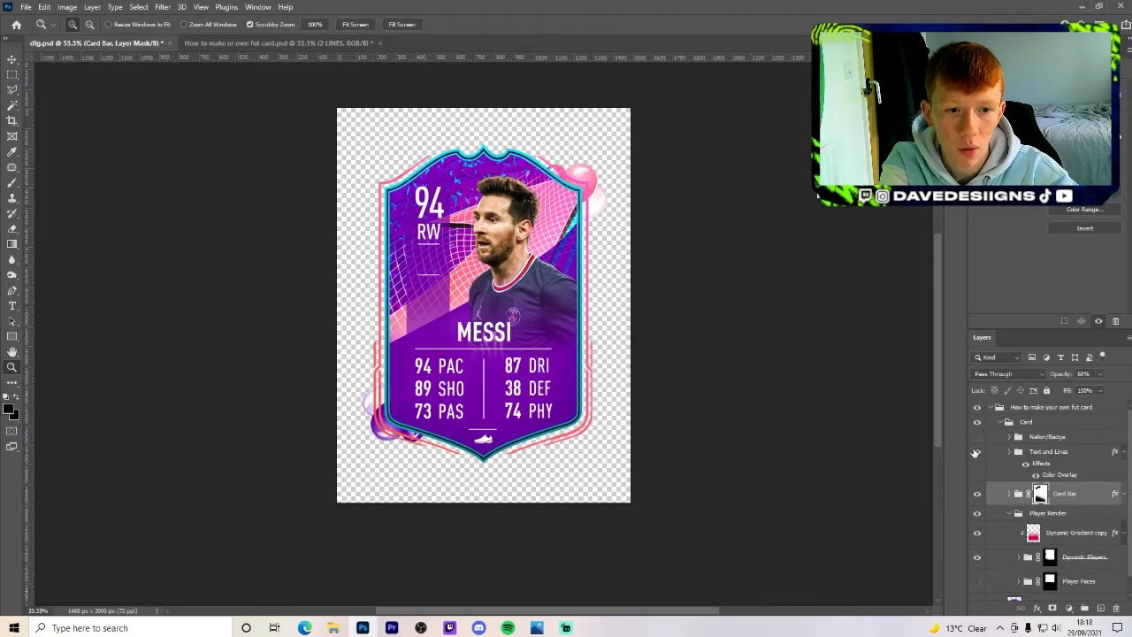
Step: Show the Argentina flag and PSG badge layers along with the Text and Lines group
left_click(977, 437)
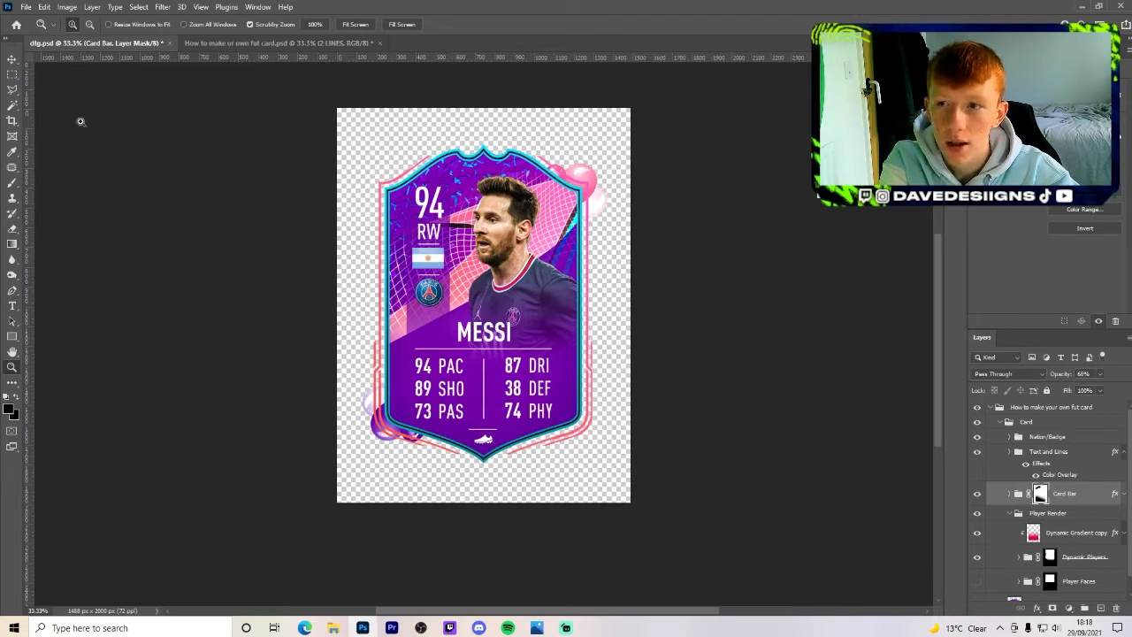
left_click(1010, 421)
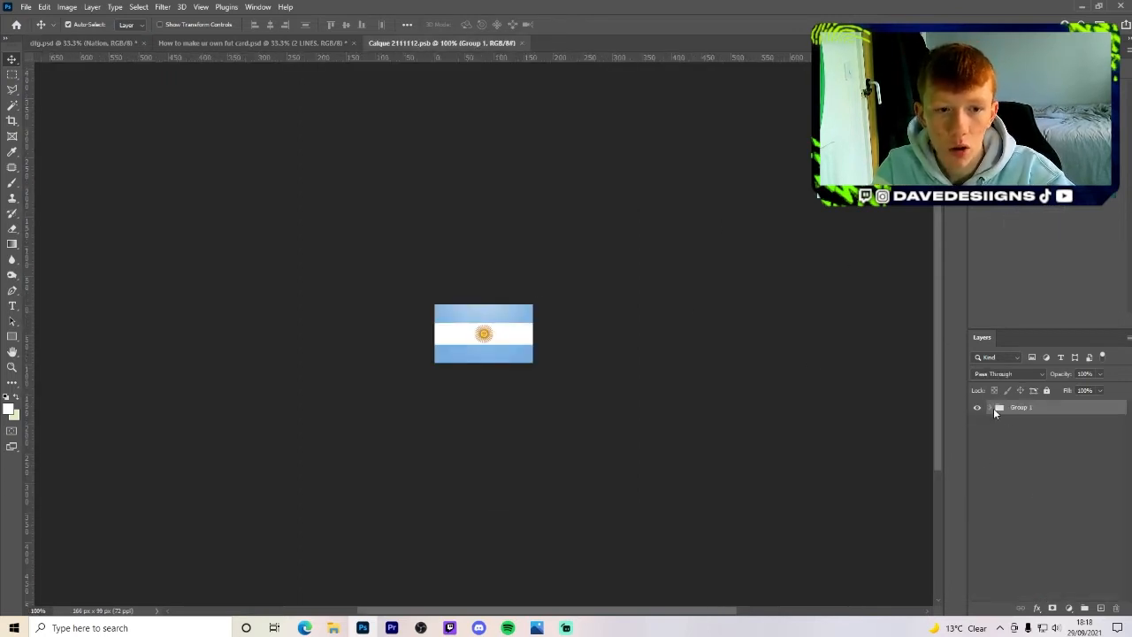
Step: Expand Group 1 and the Europe folder to list the European flag layers
left_click(991, 407)
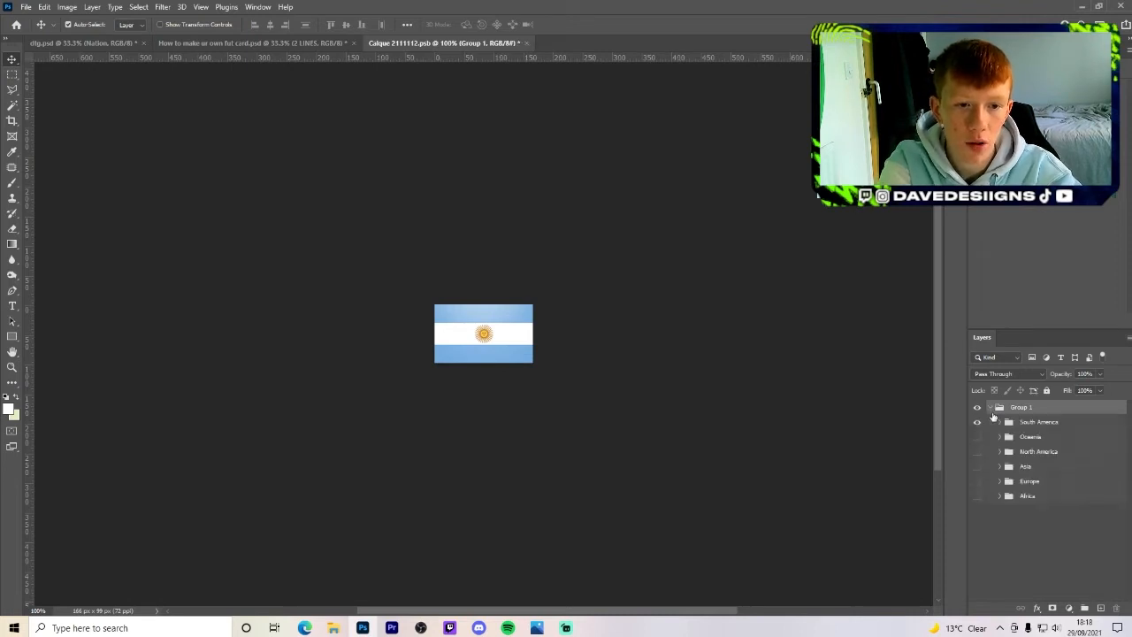
left_click(977, 421)
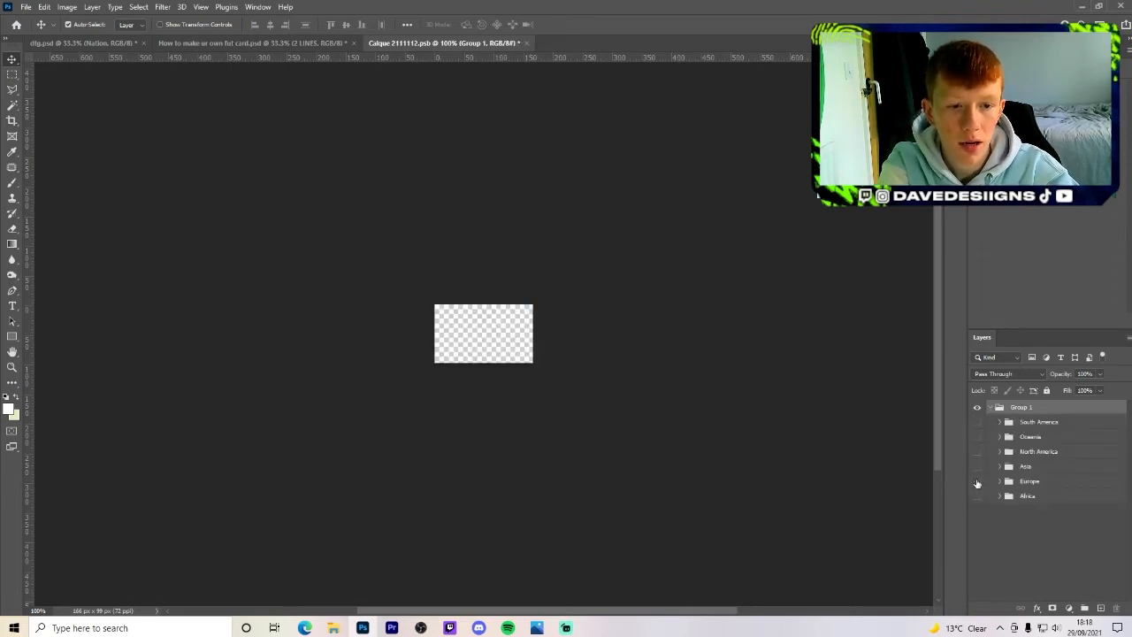
left_click(1000, 421)
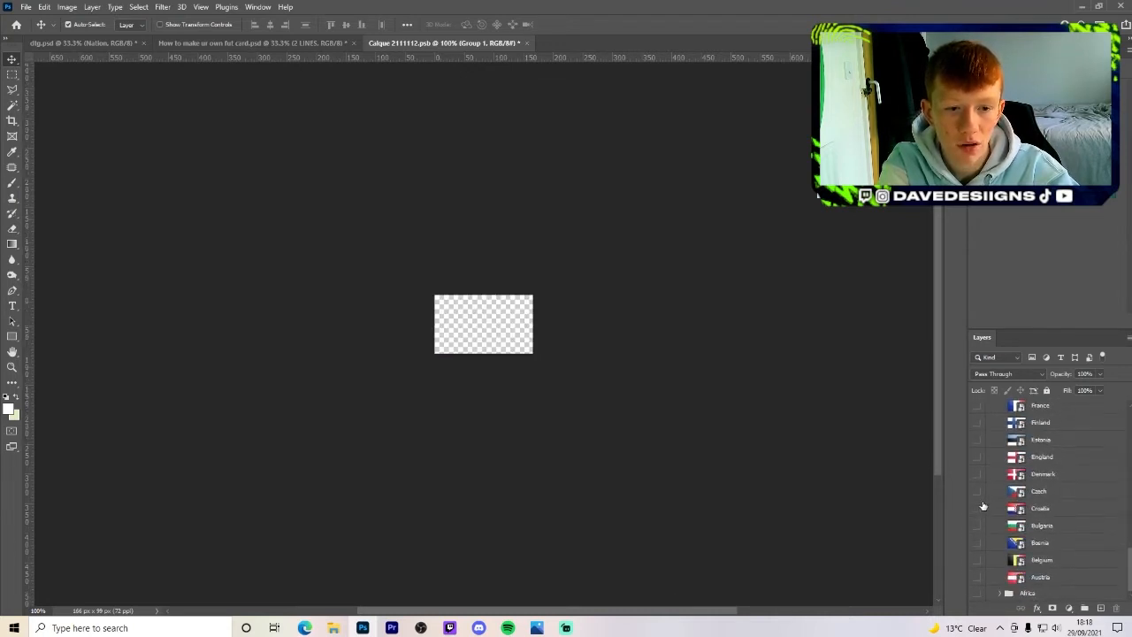
left_click(977, 559)
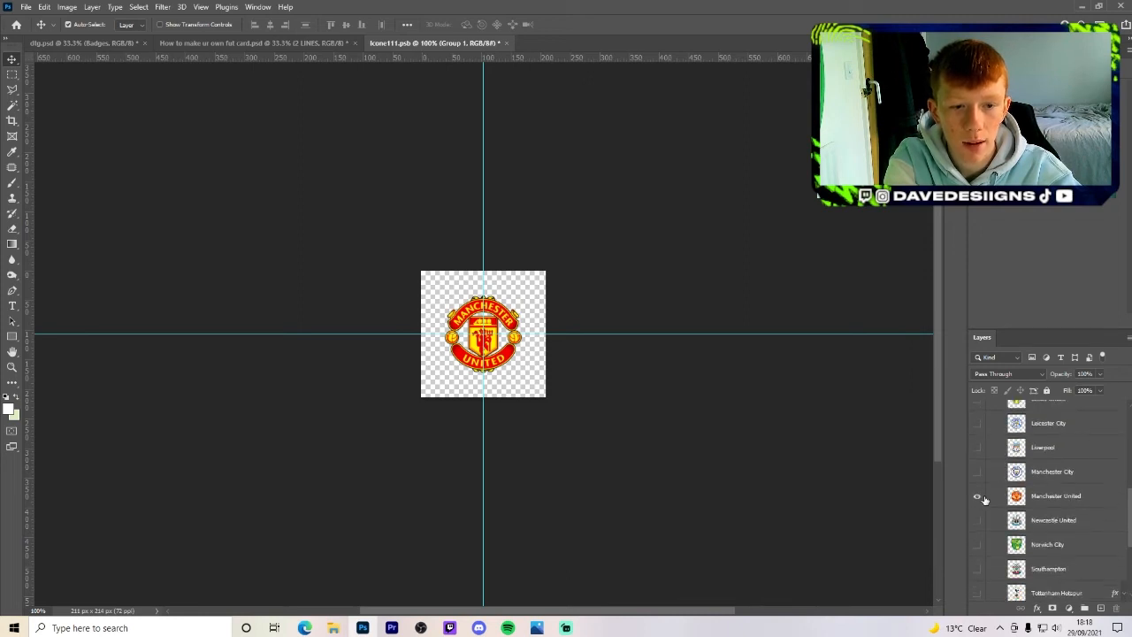
Step: Show the Manchester City badge layer in the badges document
left_click(977, 470)
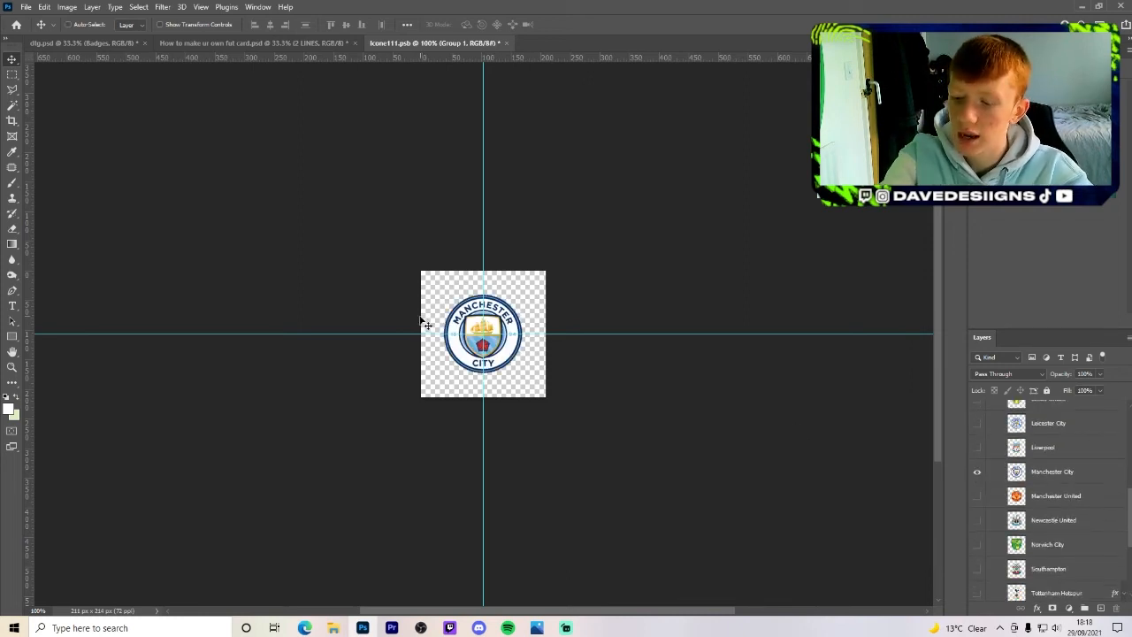
mouse_move(535, 206)
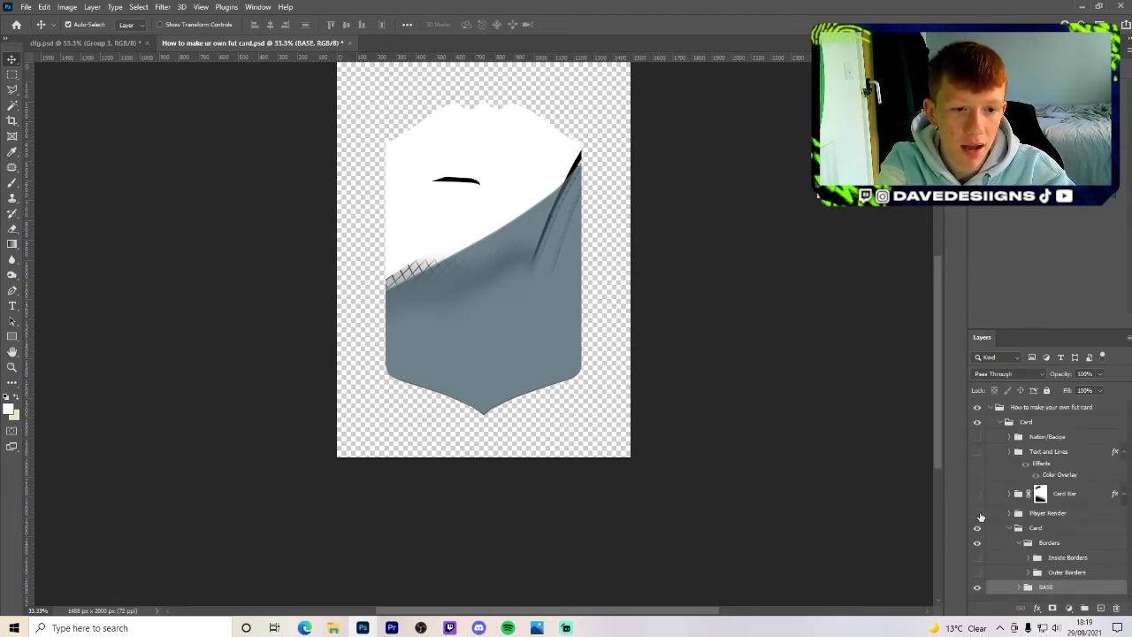
Step: Scroll the Layers panel down to the BASE group and select a base layer
scroll("down", 3)
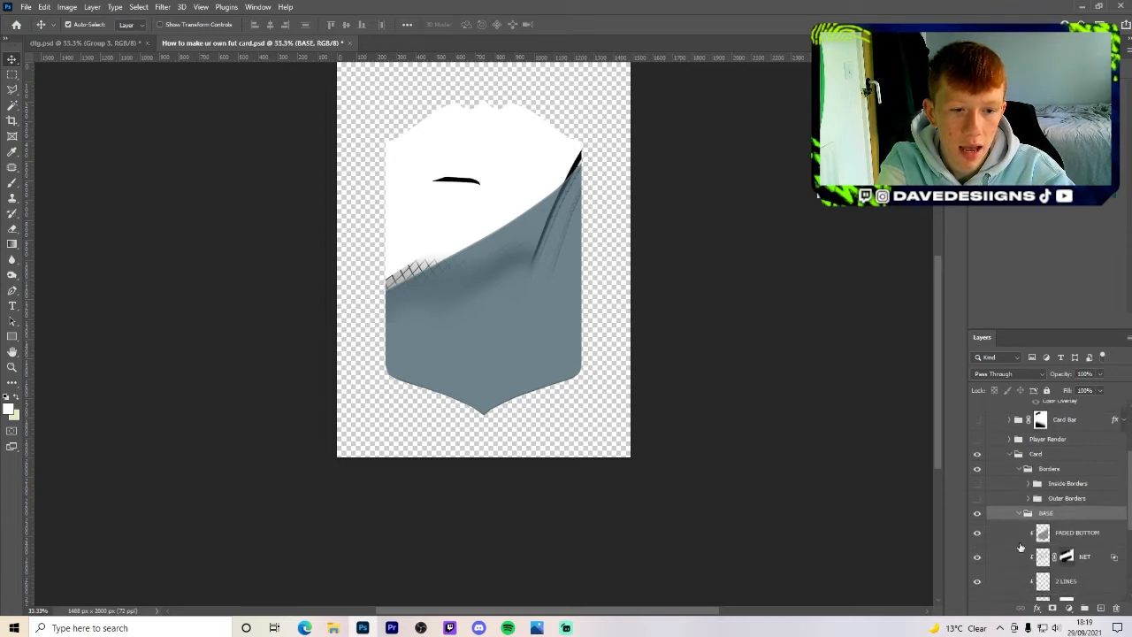
scroll("down", 3)
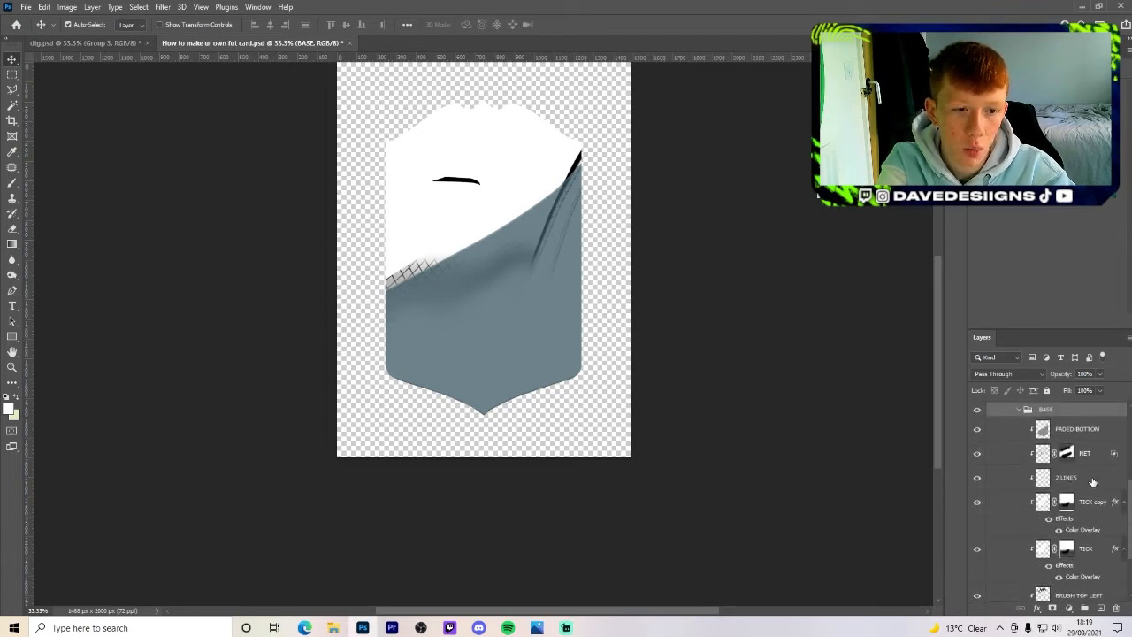
left_click(1065, 478)
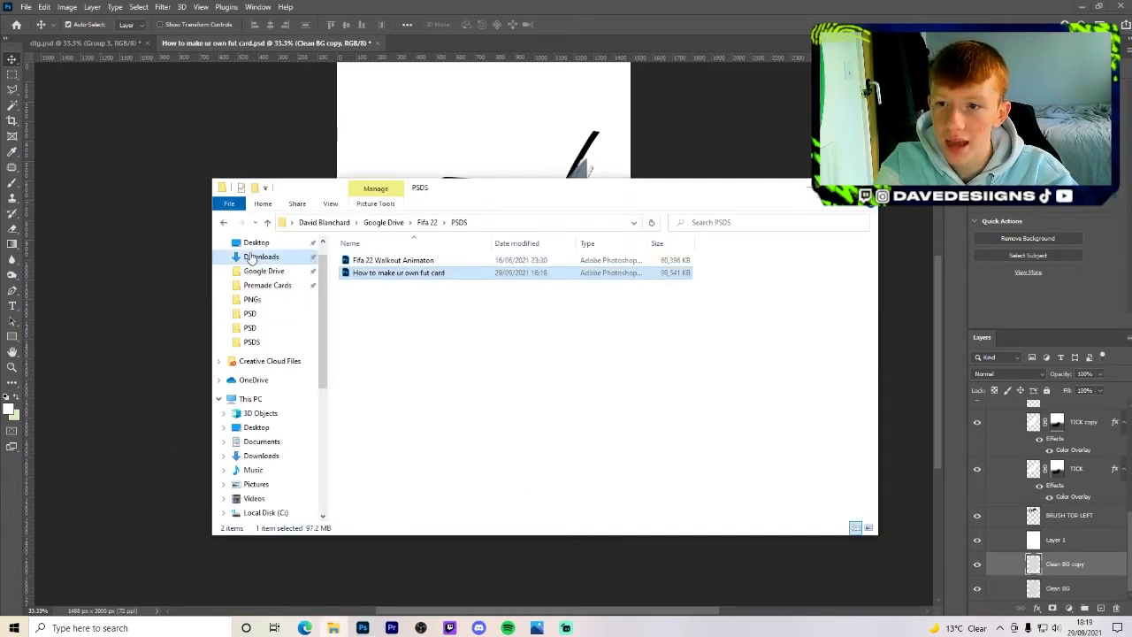
Step: Navigate to the Fifa 22 resources folder and enter its Textures folder
left_click(256, 243)
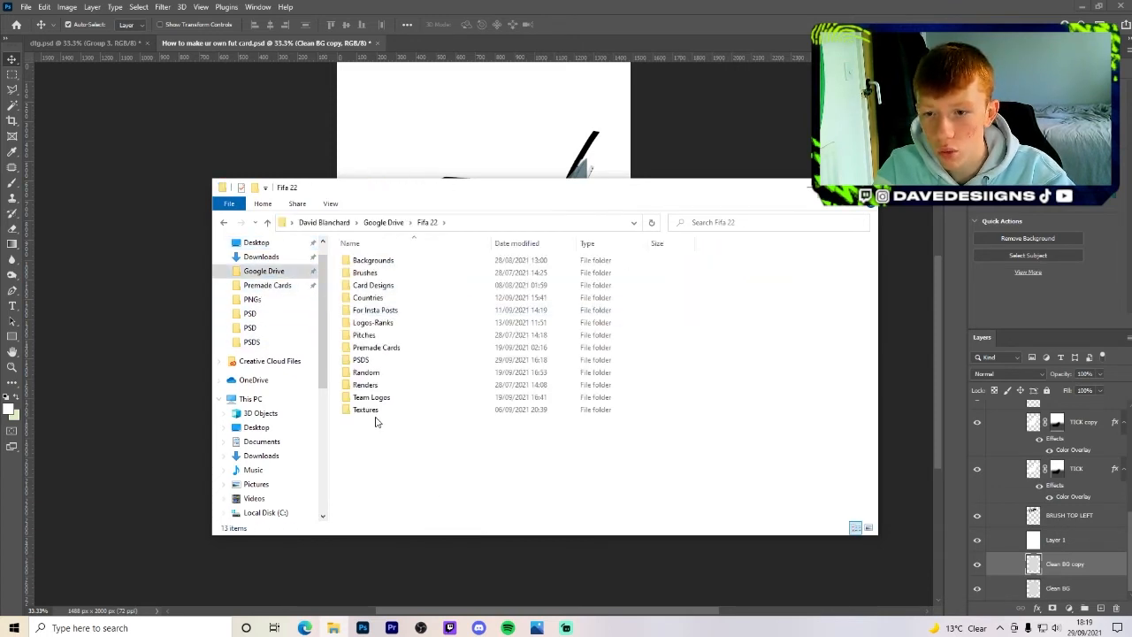
double_click(364, 408)
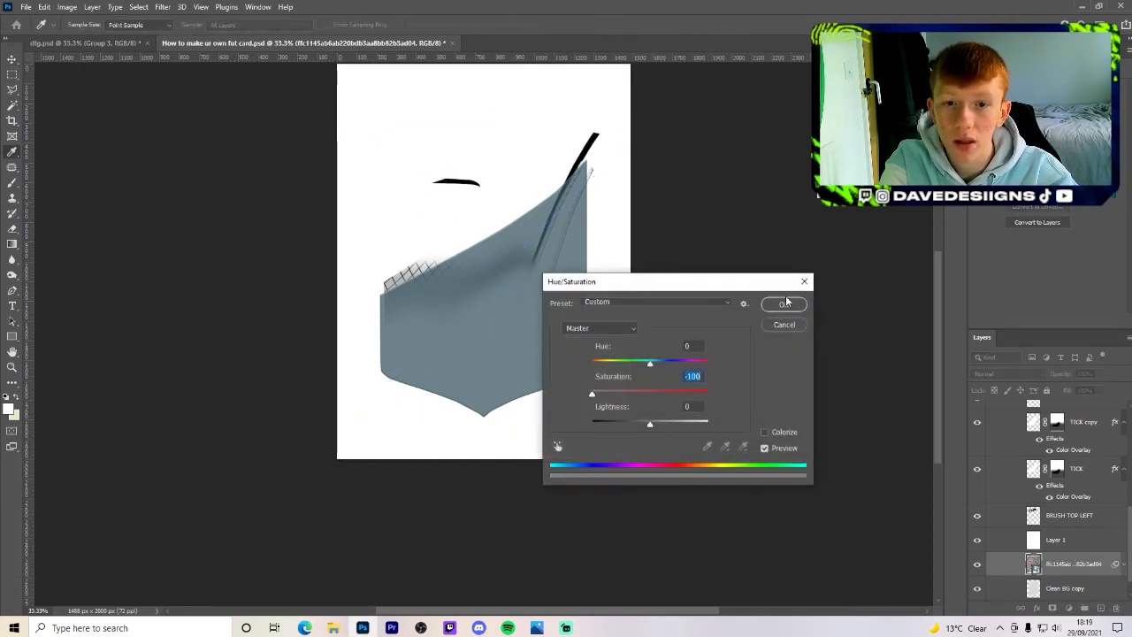
Step: Desaturate the crumpled texture to -100 and clip it onto the card shape layer
left_click(784, 305)
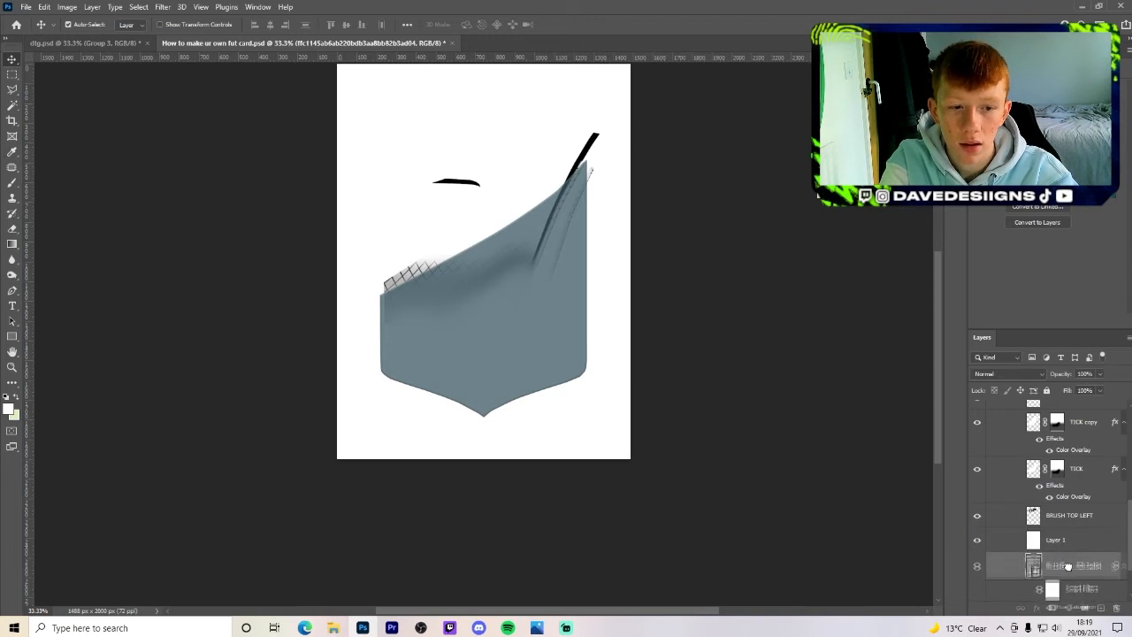
right_click(1066, 567)
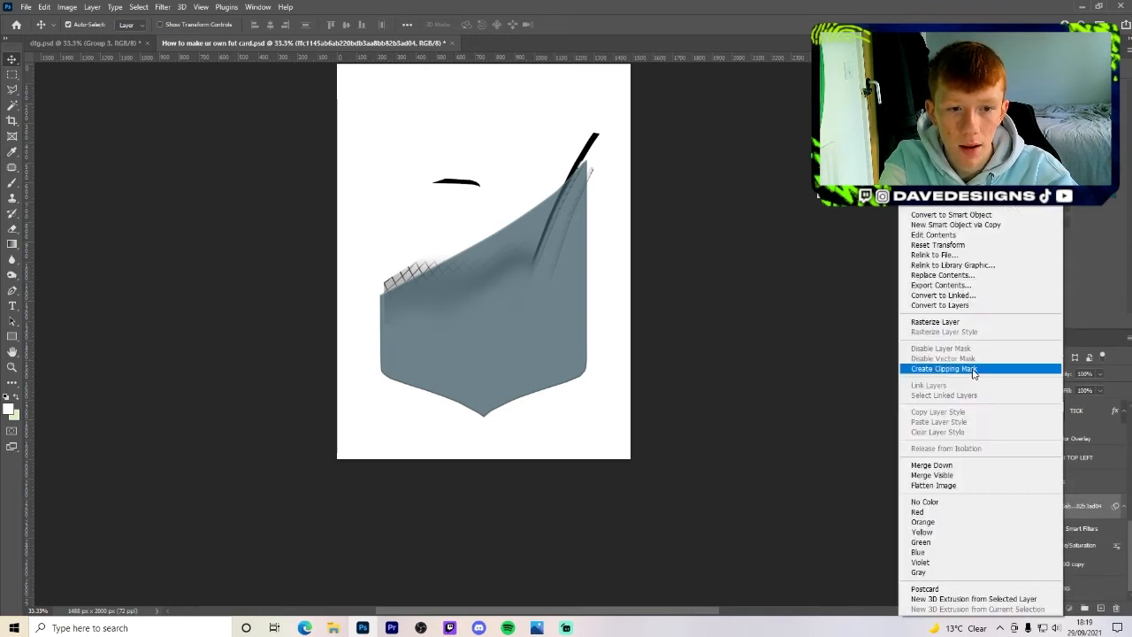
left_click(945, 369)
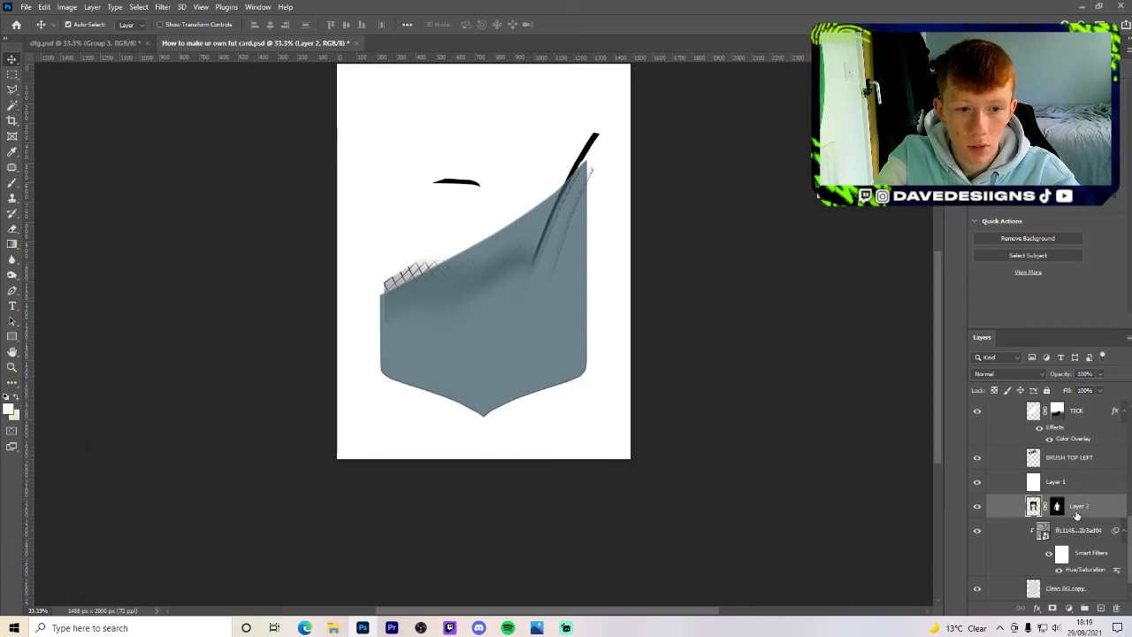
left_click(1077, 506)
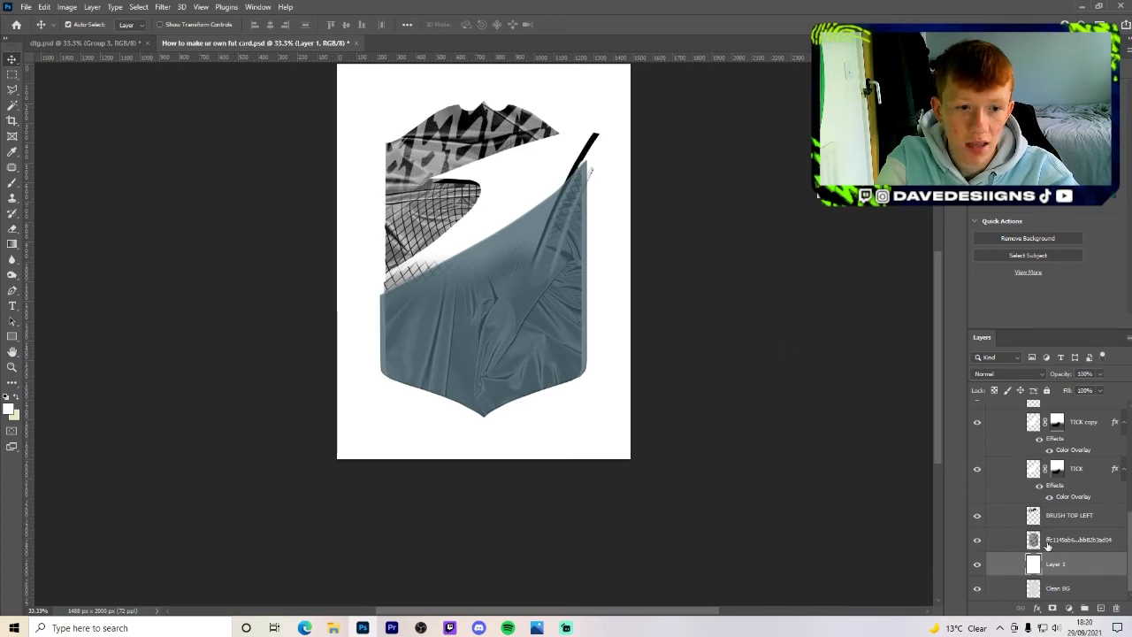
right_click(1048, 545)
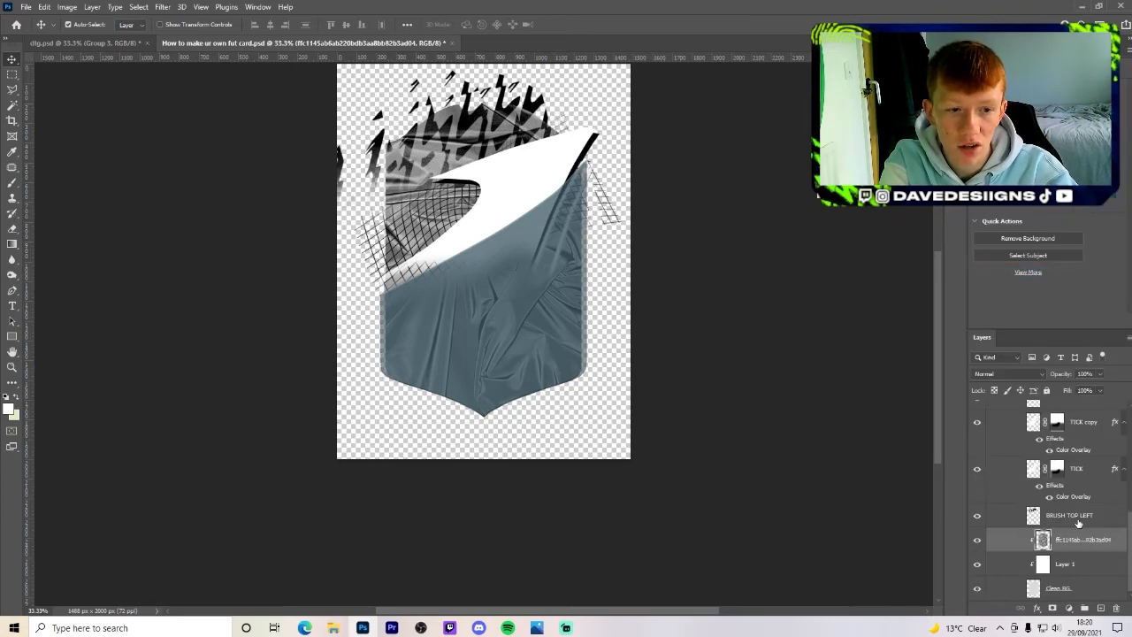
Step: Adjust the texture's clipping, then select the FADED BOTTOM and TICK copy layers in BASE
right_click(1071, 515)
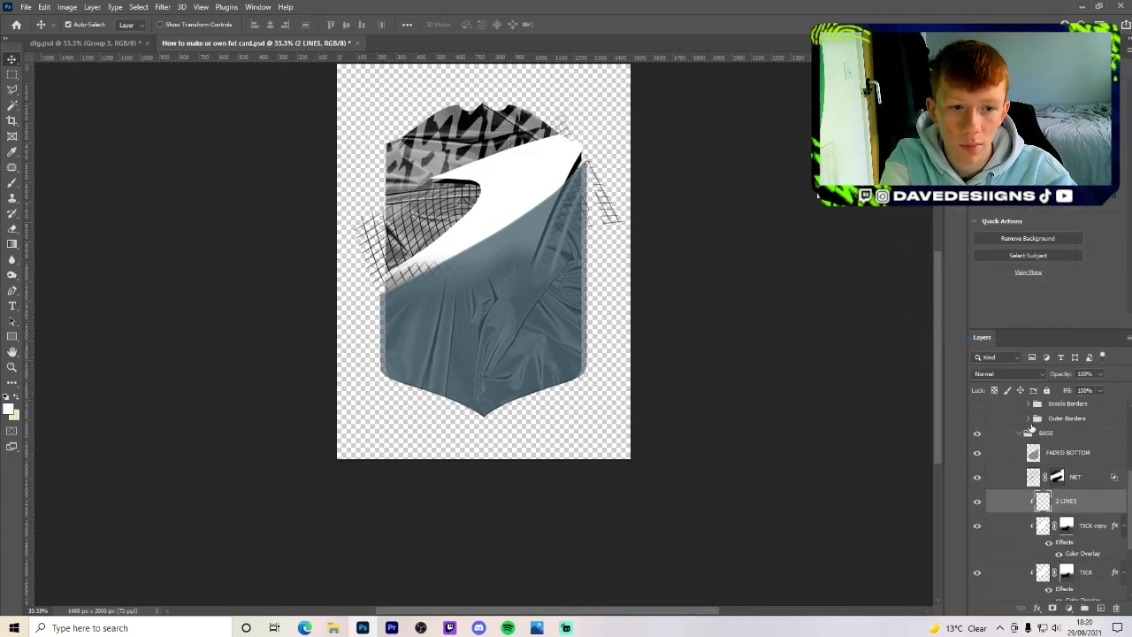
left_click(1076, 478)
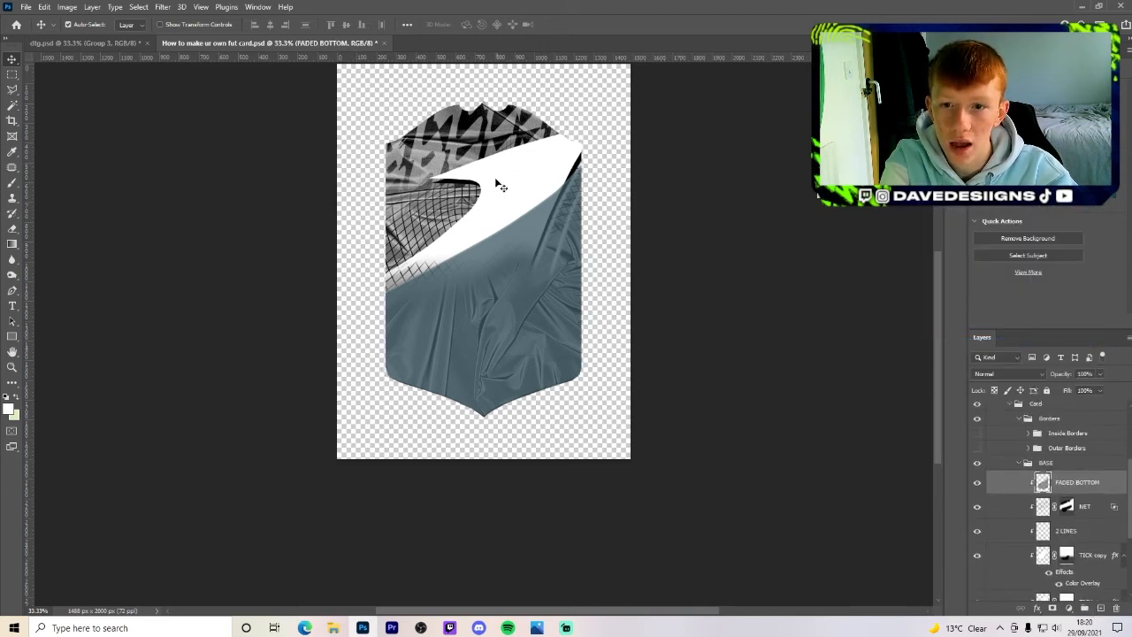
left_click(1094, 555)
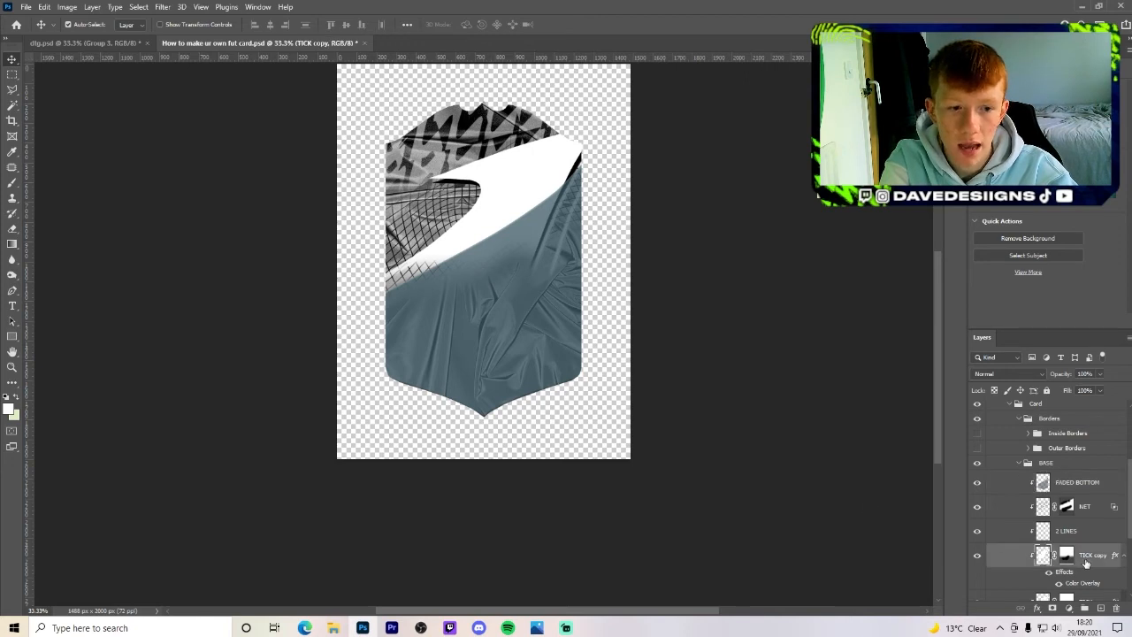
mouse_move(609, 361)
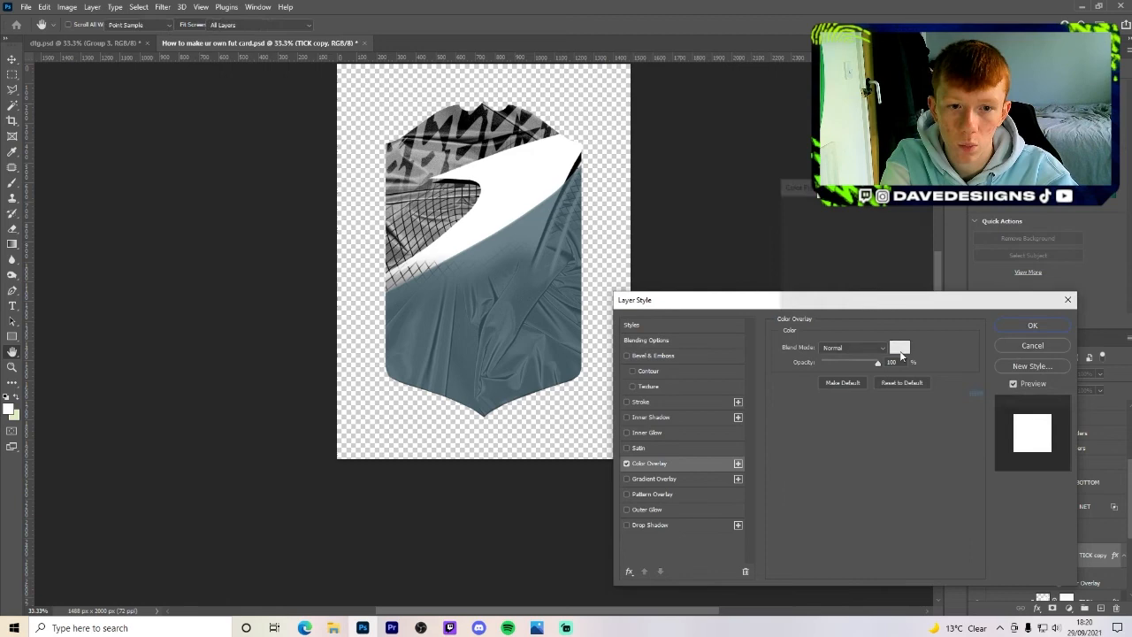
left_click(899, 347)
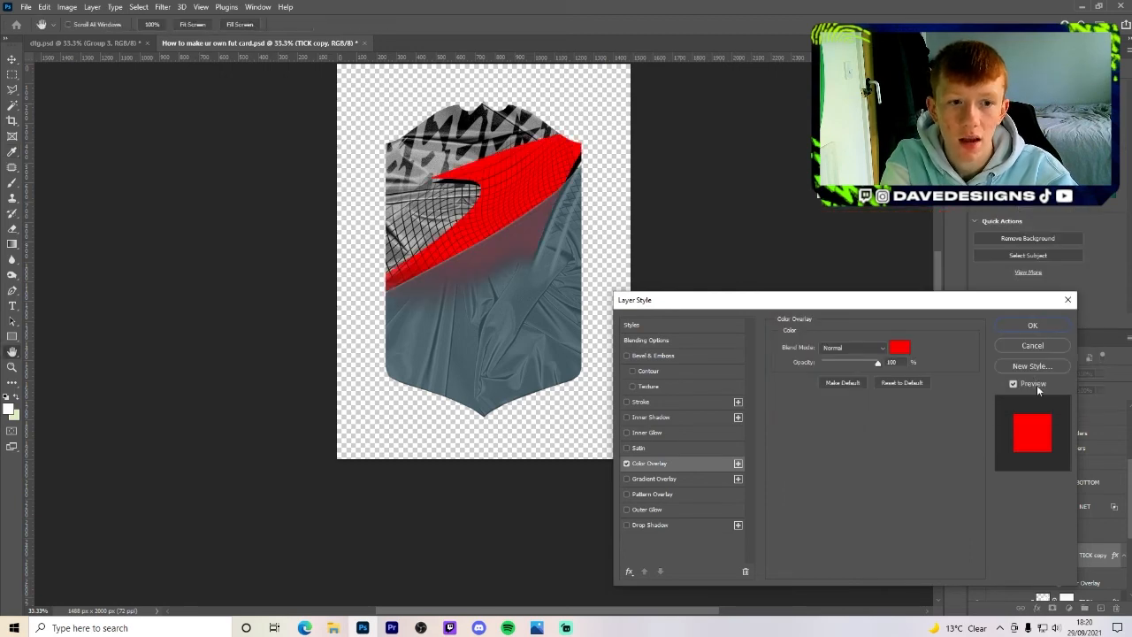
left_click(1034, 325)
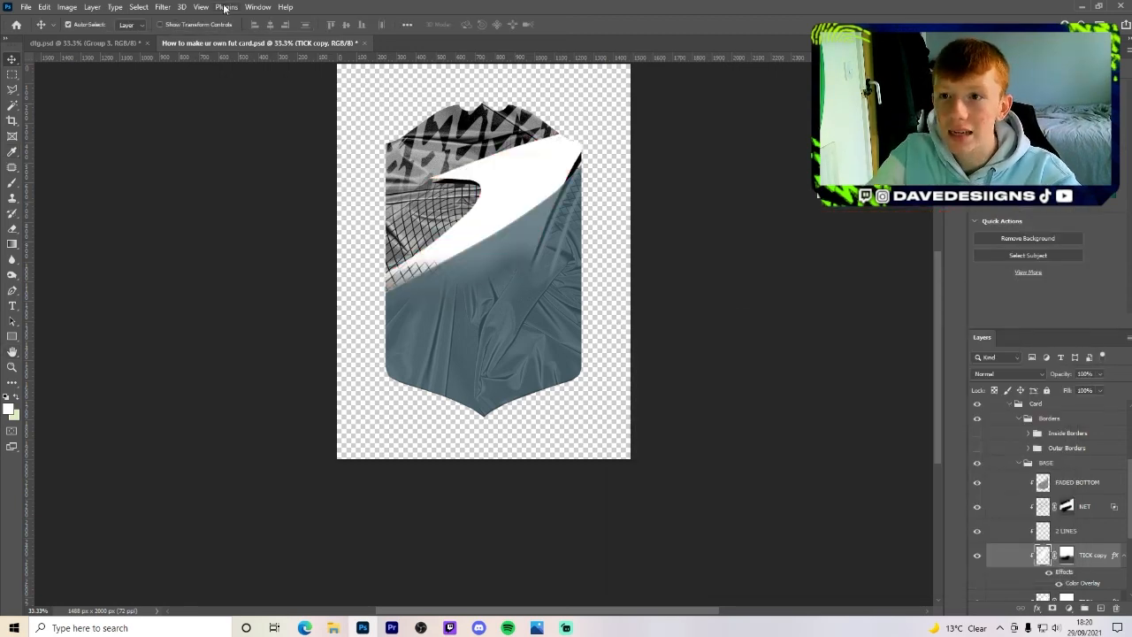